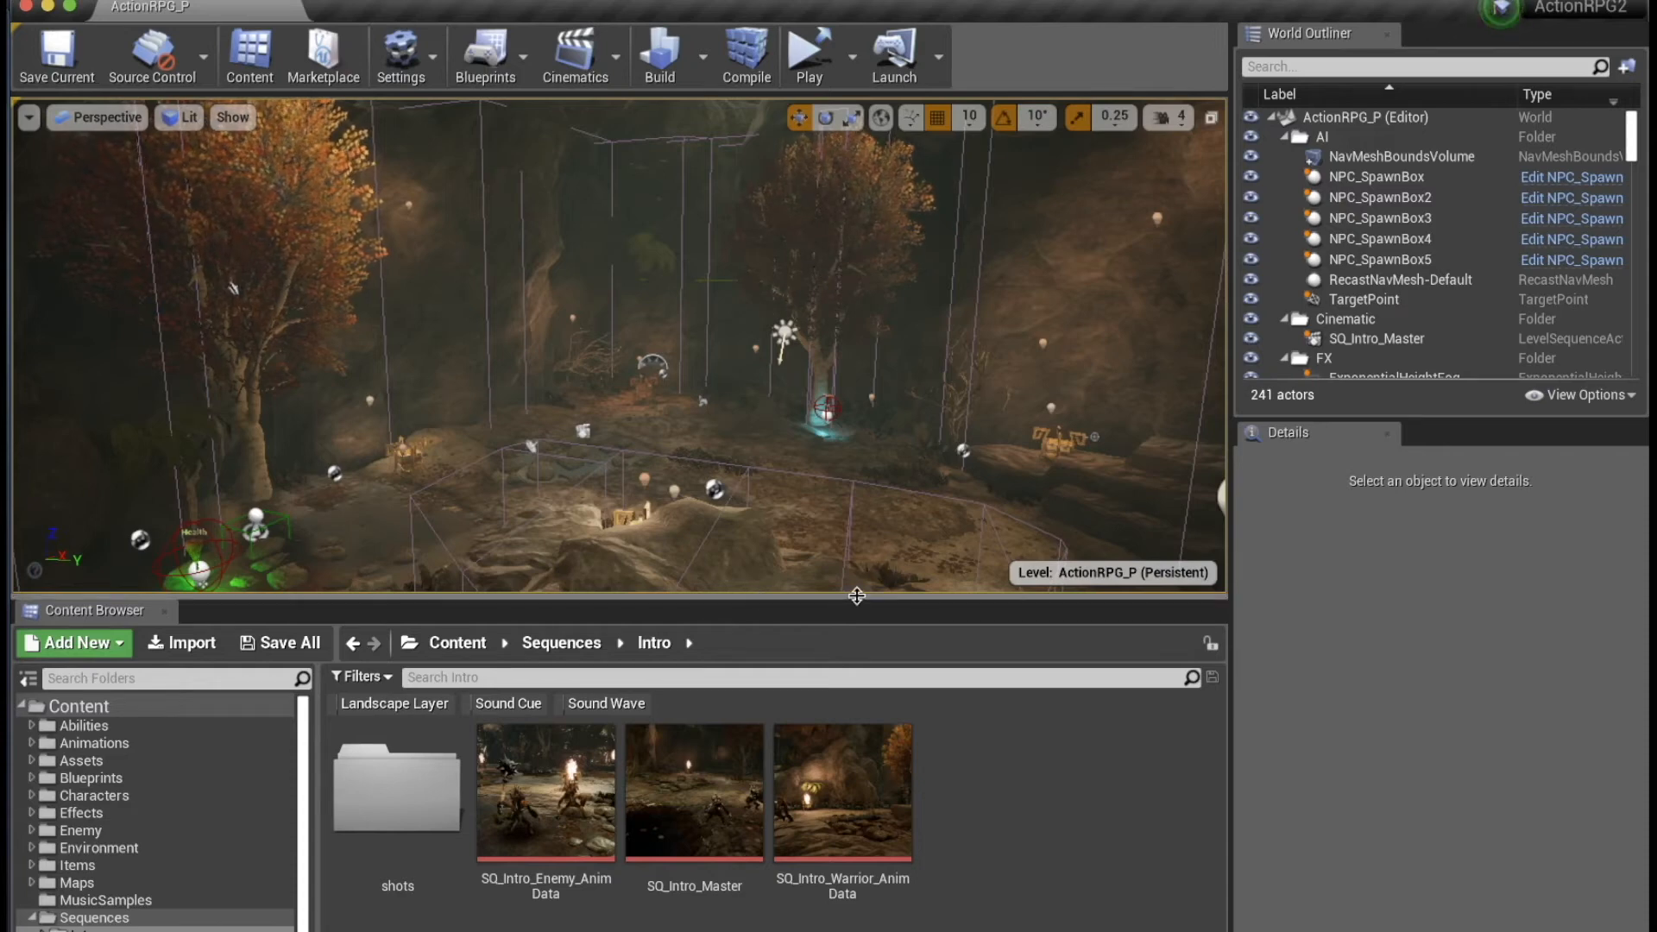
mouse_move(870, 593)
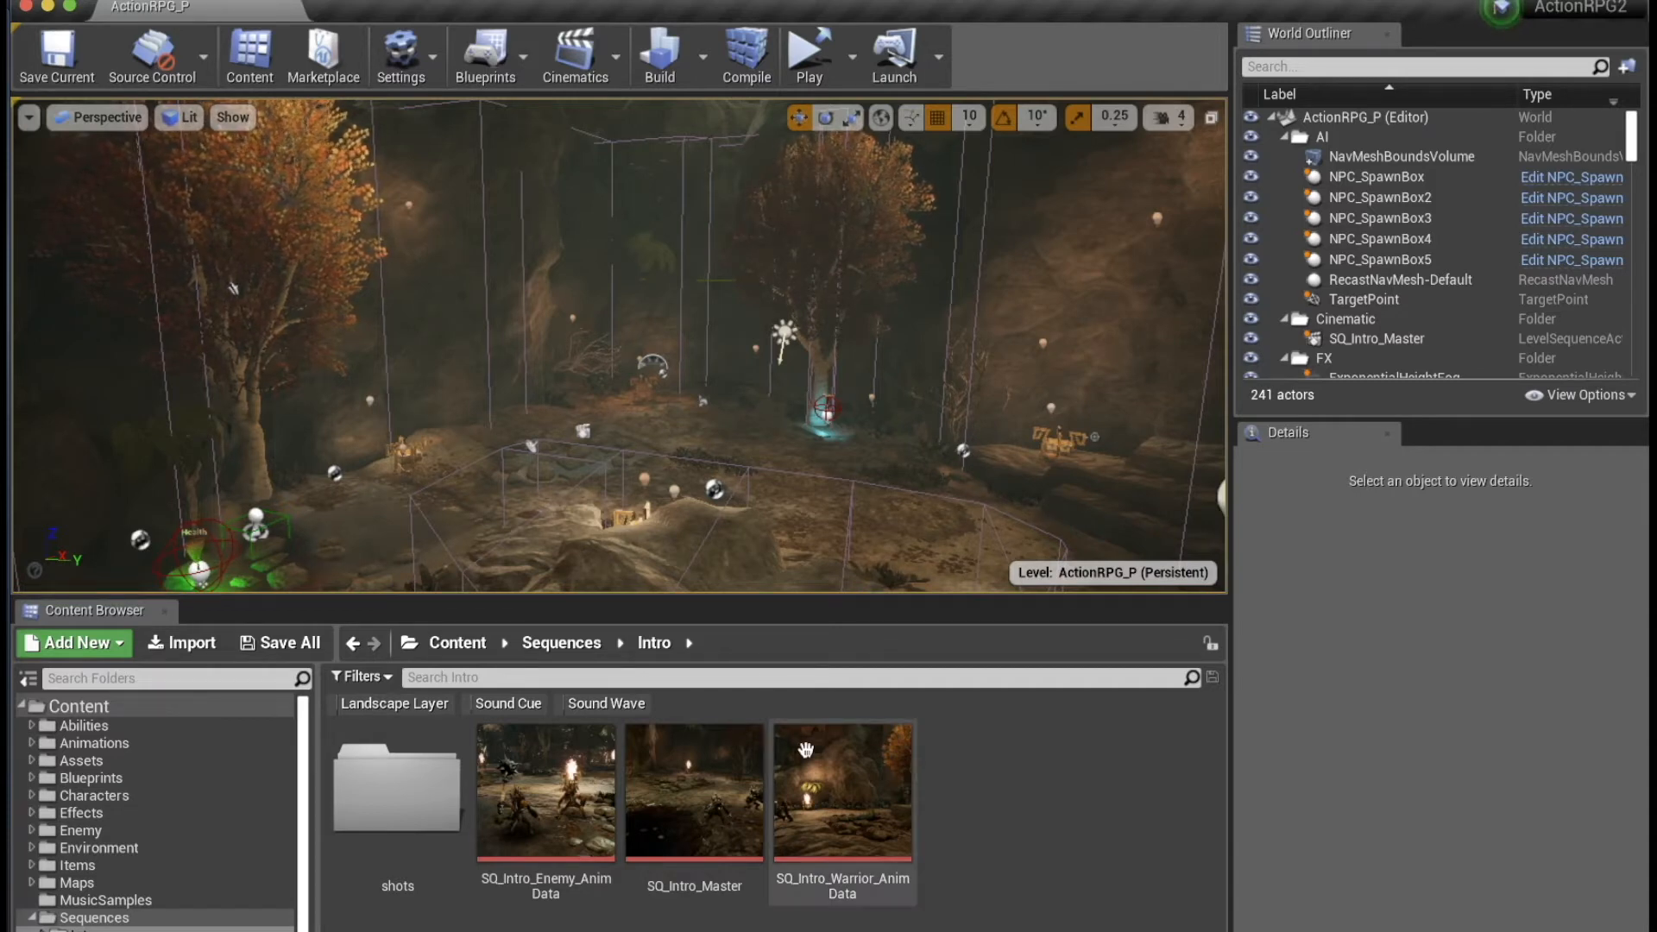
mouse_move(1062, 799)
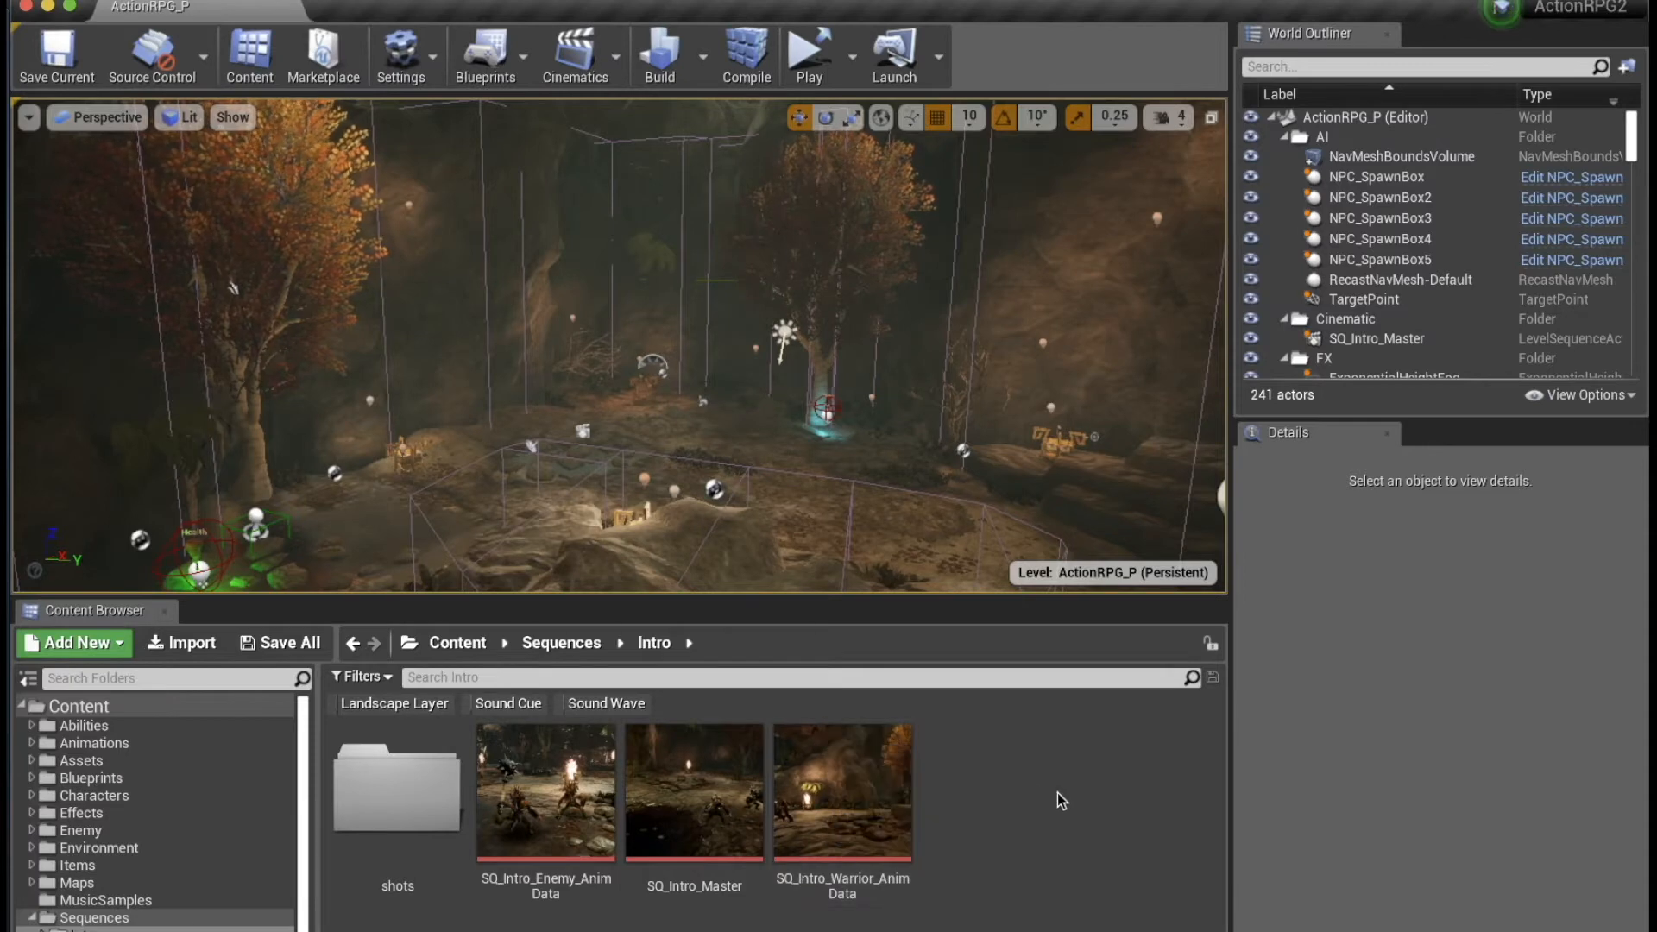
mouse_move(982, 830)
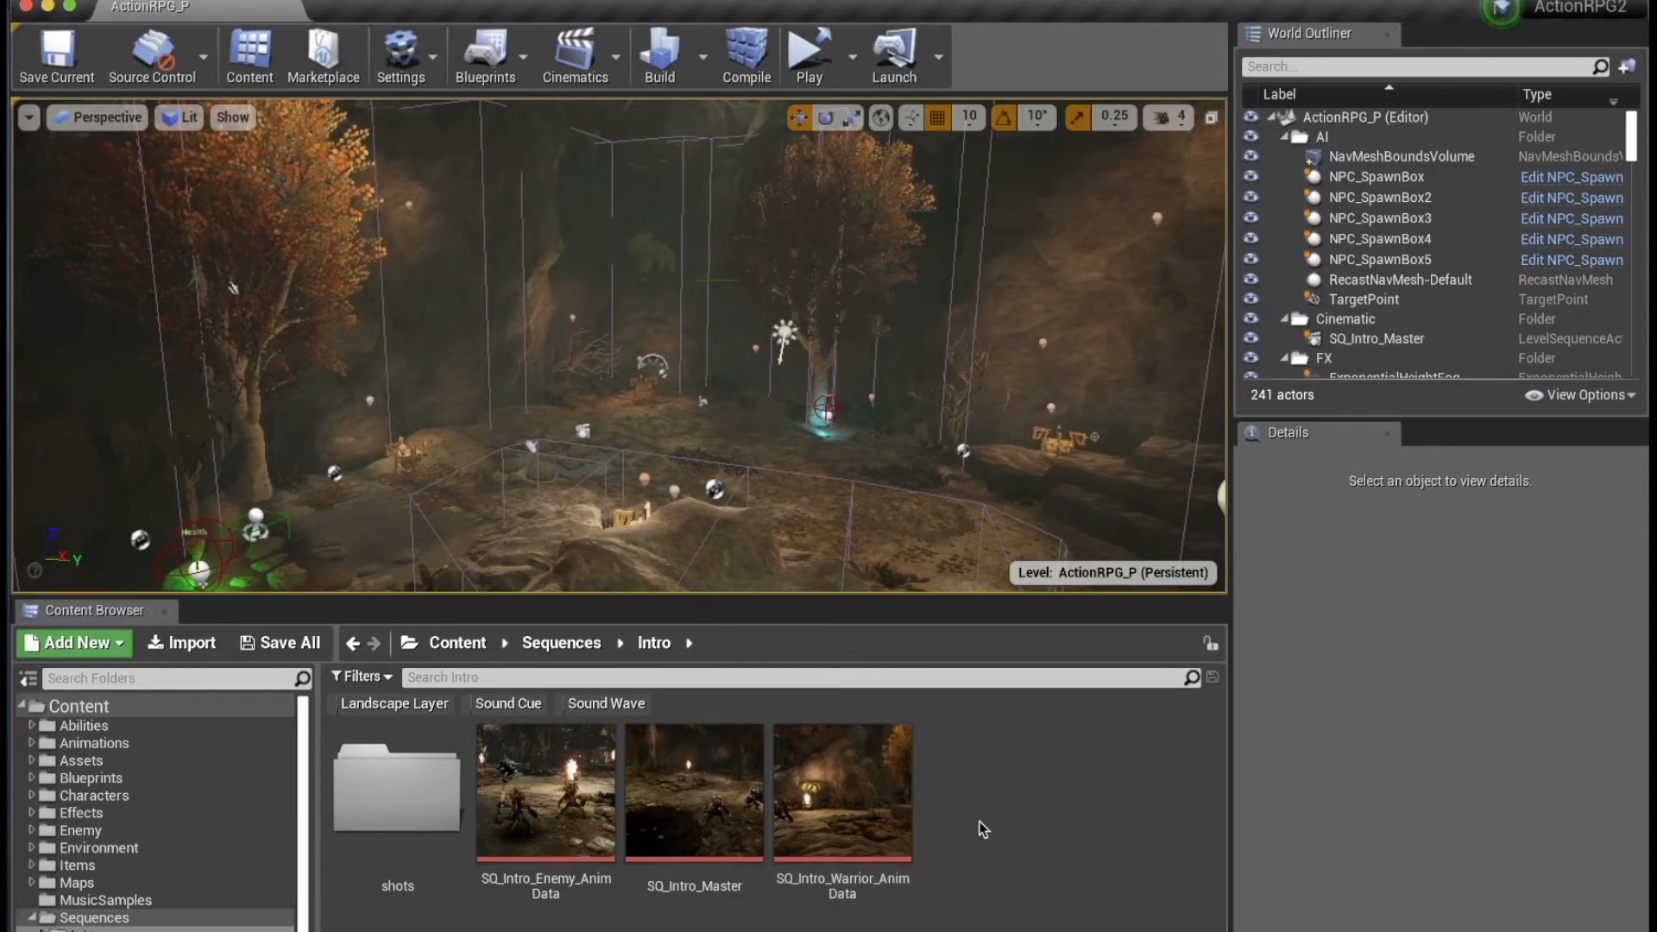
mouse_move(695, 790)
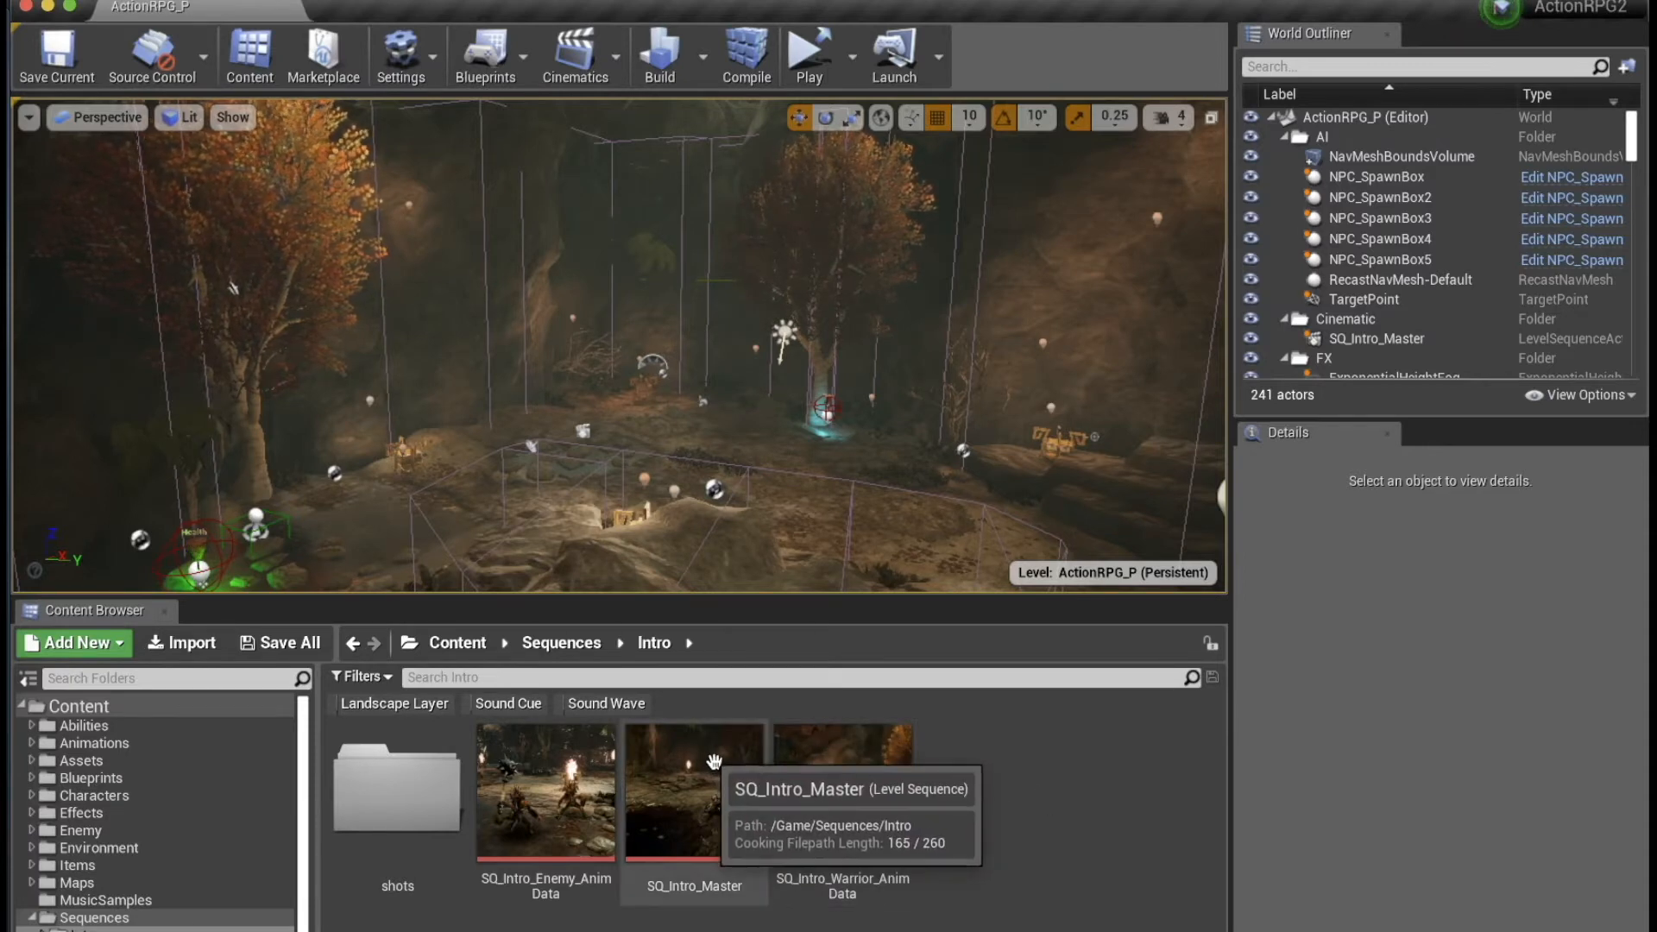
Open the SQ_Intro_Master level sequence from the Content Browser.
double_click(694, 790)
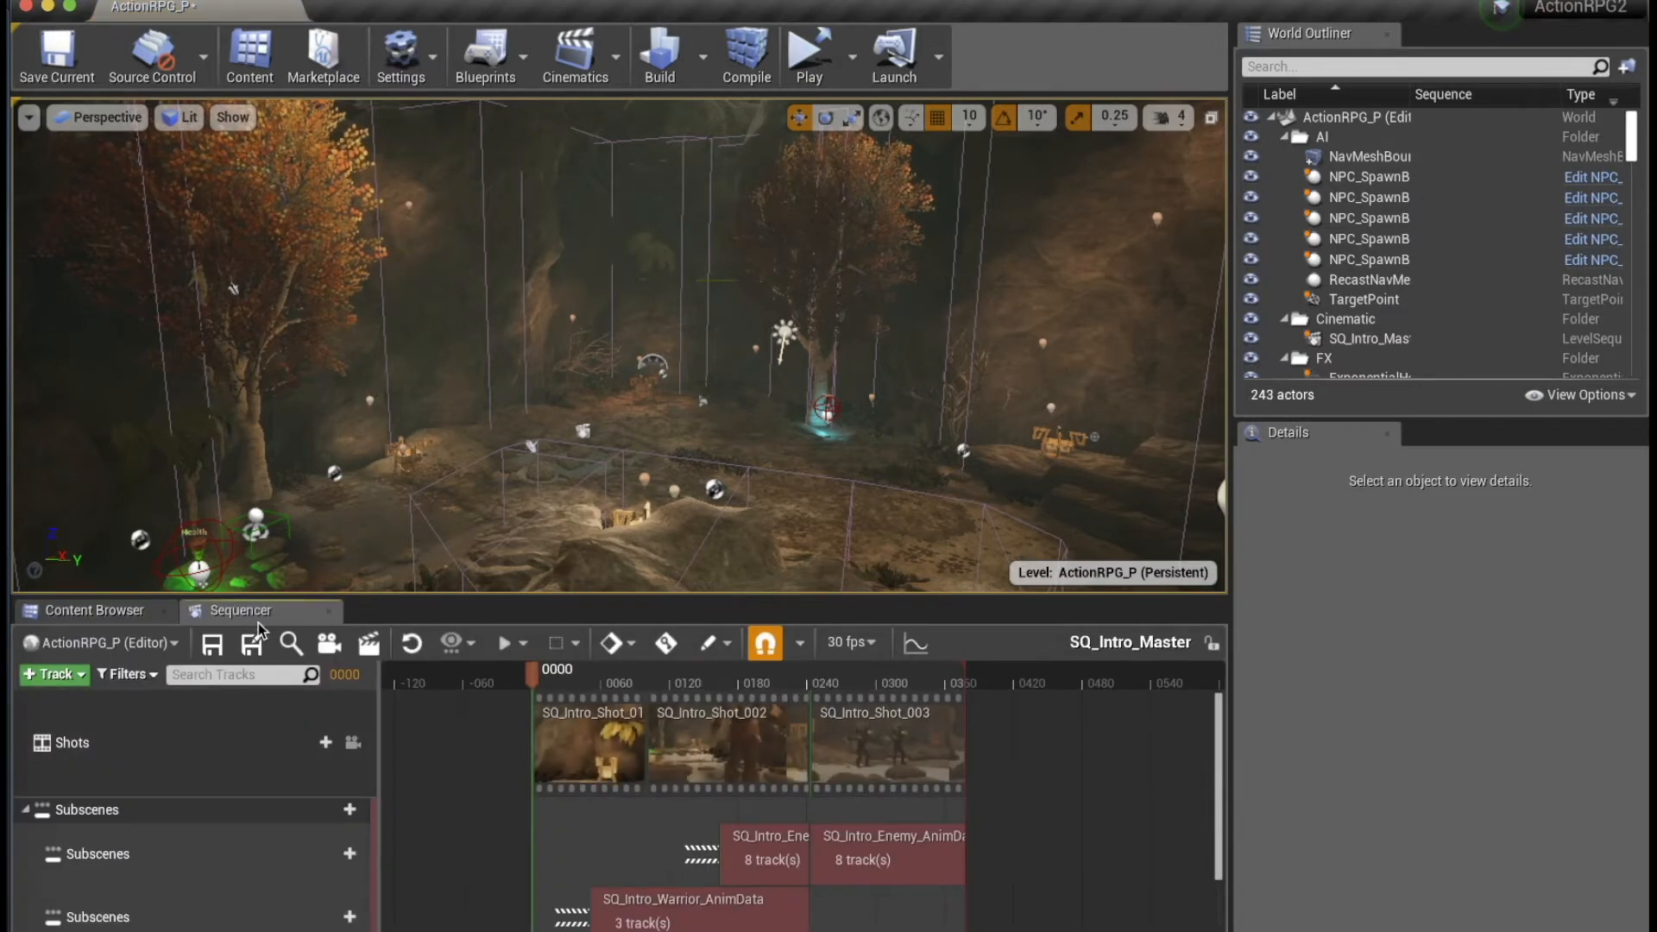
mouse_move(241, 611)
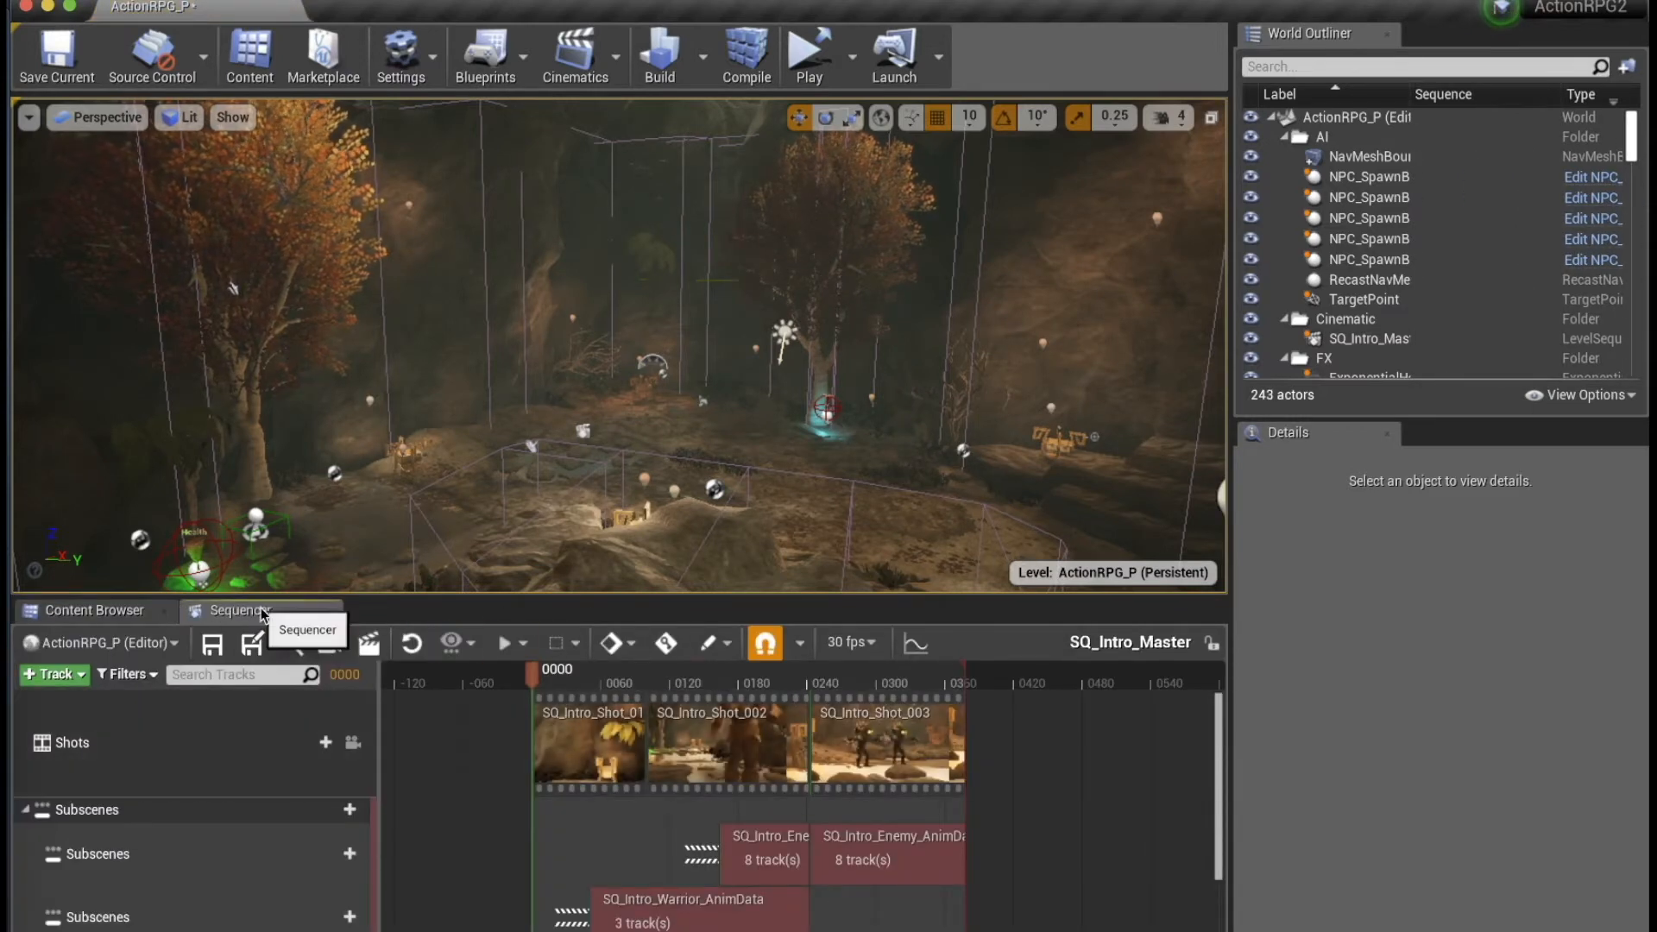
mouse_move(242, 623)
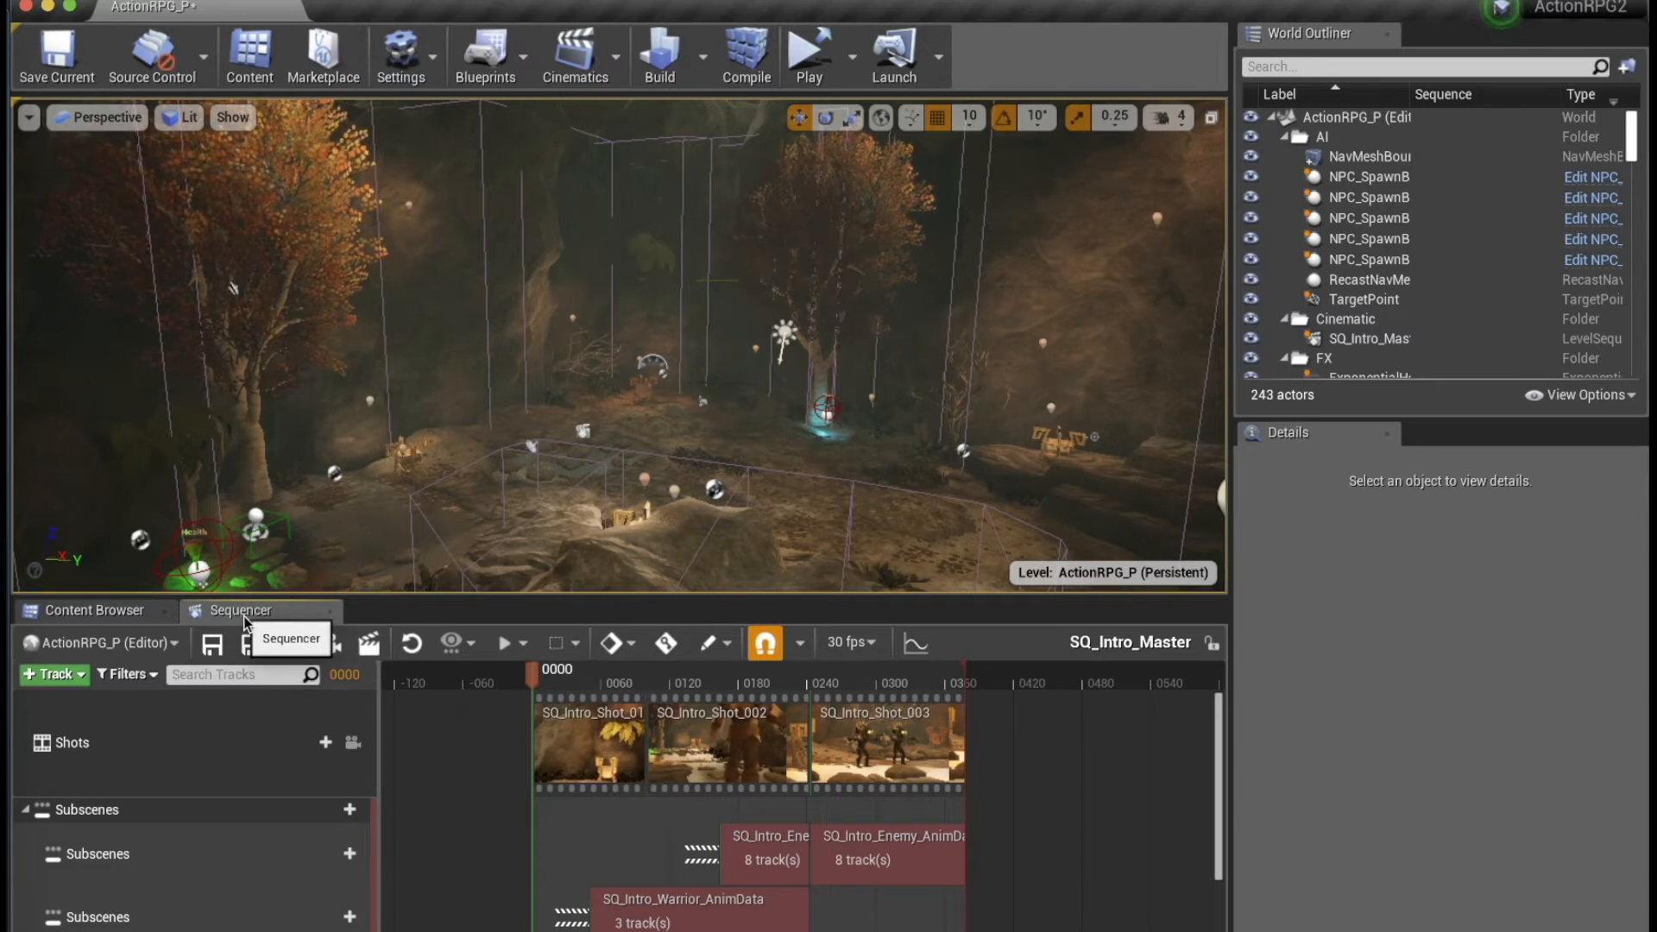
mouse_move(459, 623)
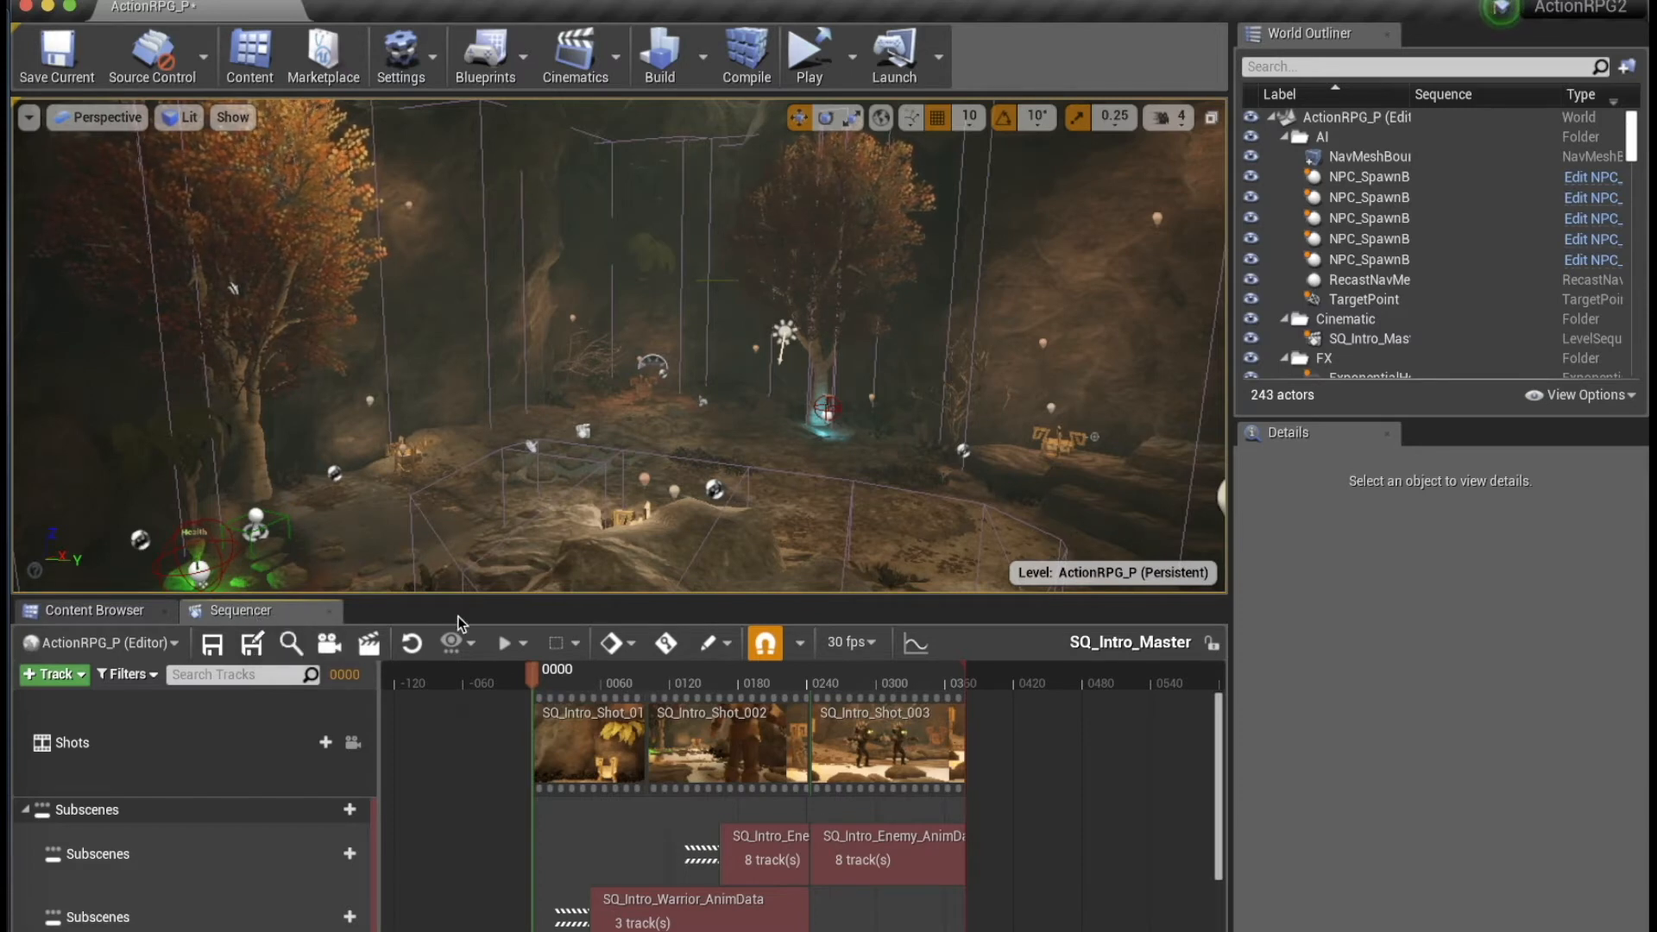
mouse_move(1118, 589)
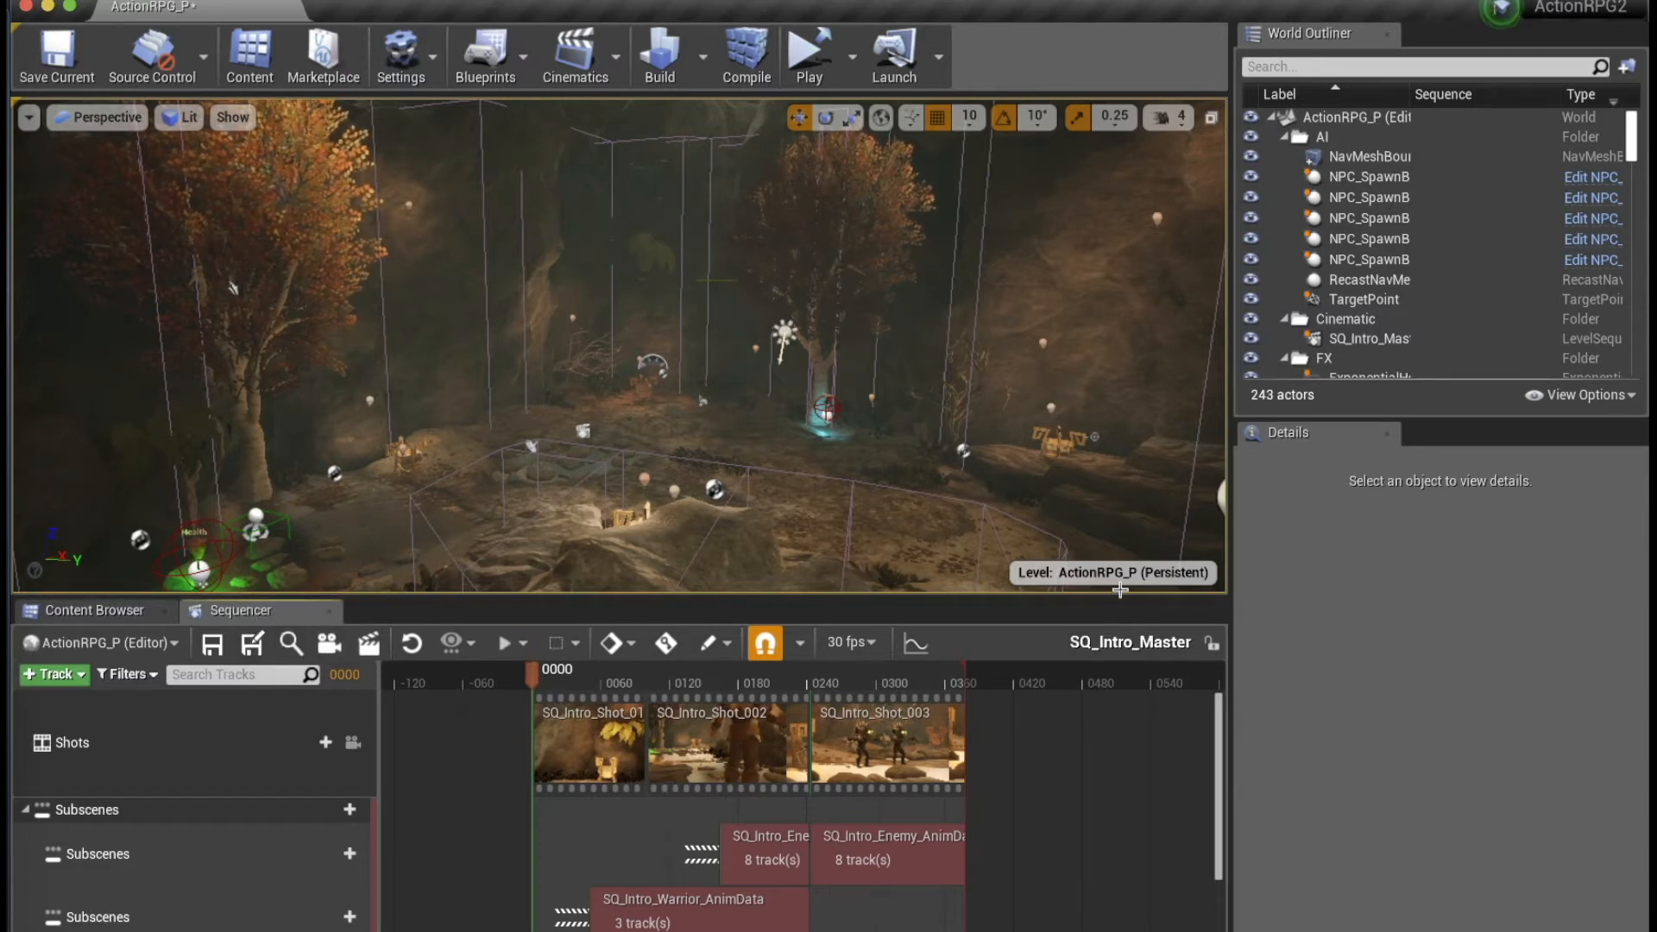
mouse_move(1388, 435)
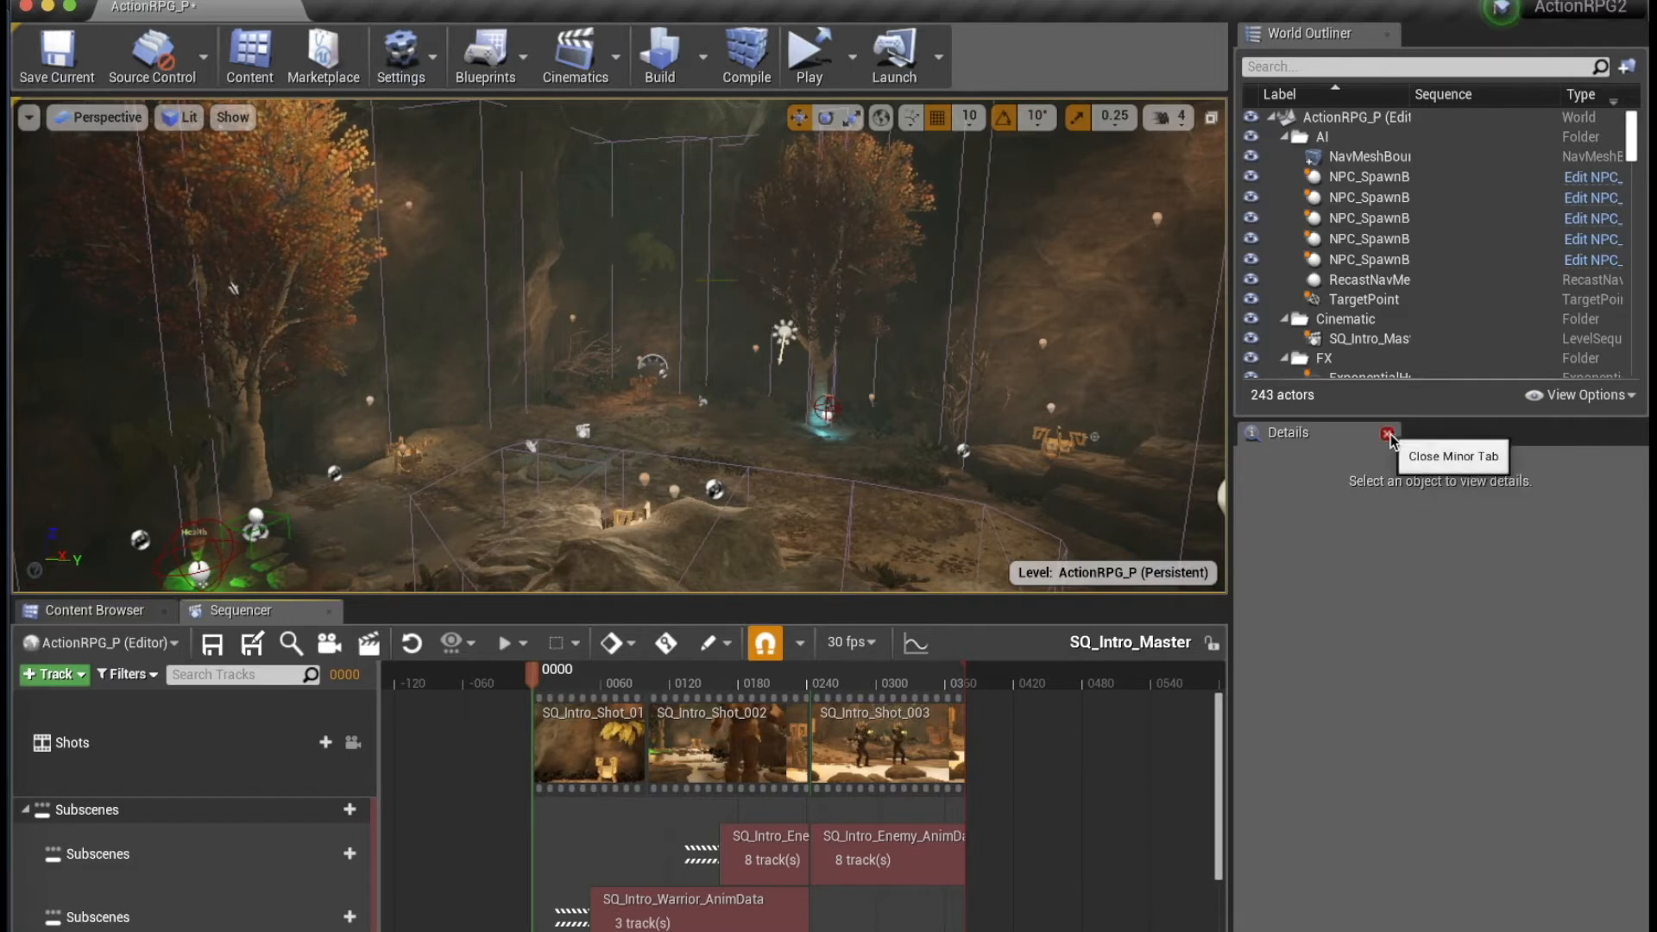
Close the Details and World Outliner panels to widen the viewport and Sequencer.
left_click(1390, 432)
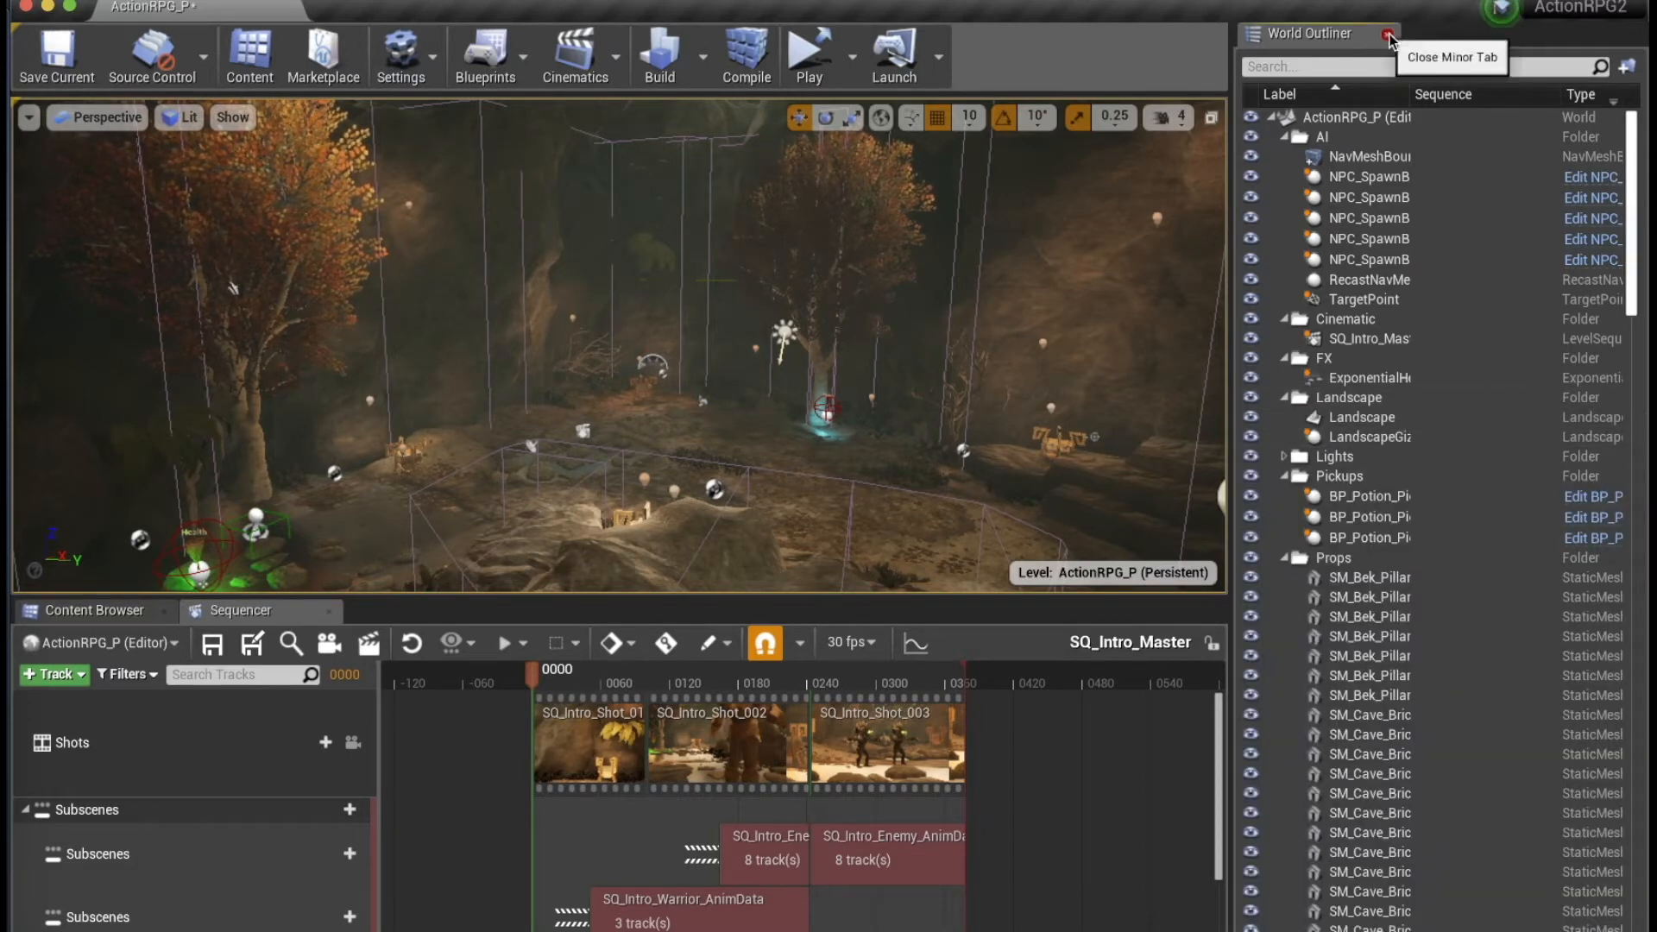
left_click(1388, 33)
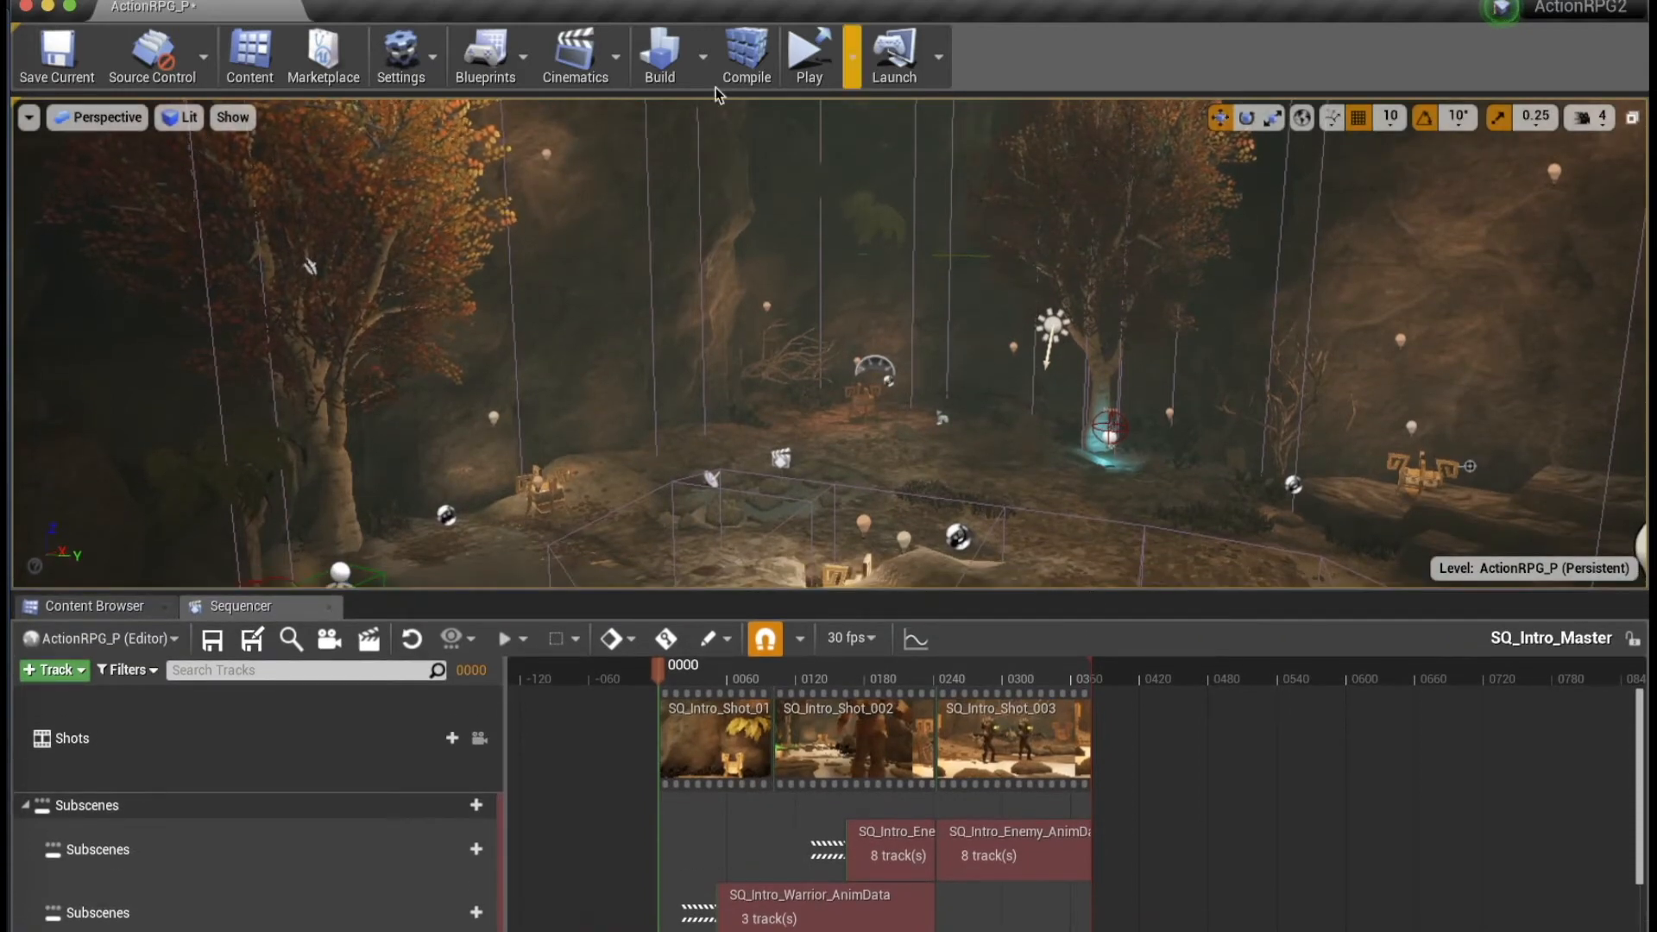
mouse_move(97, 117)
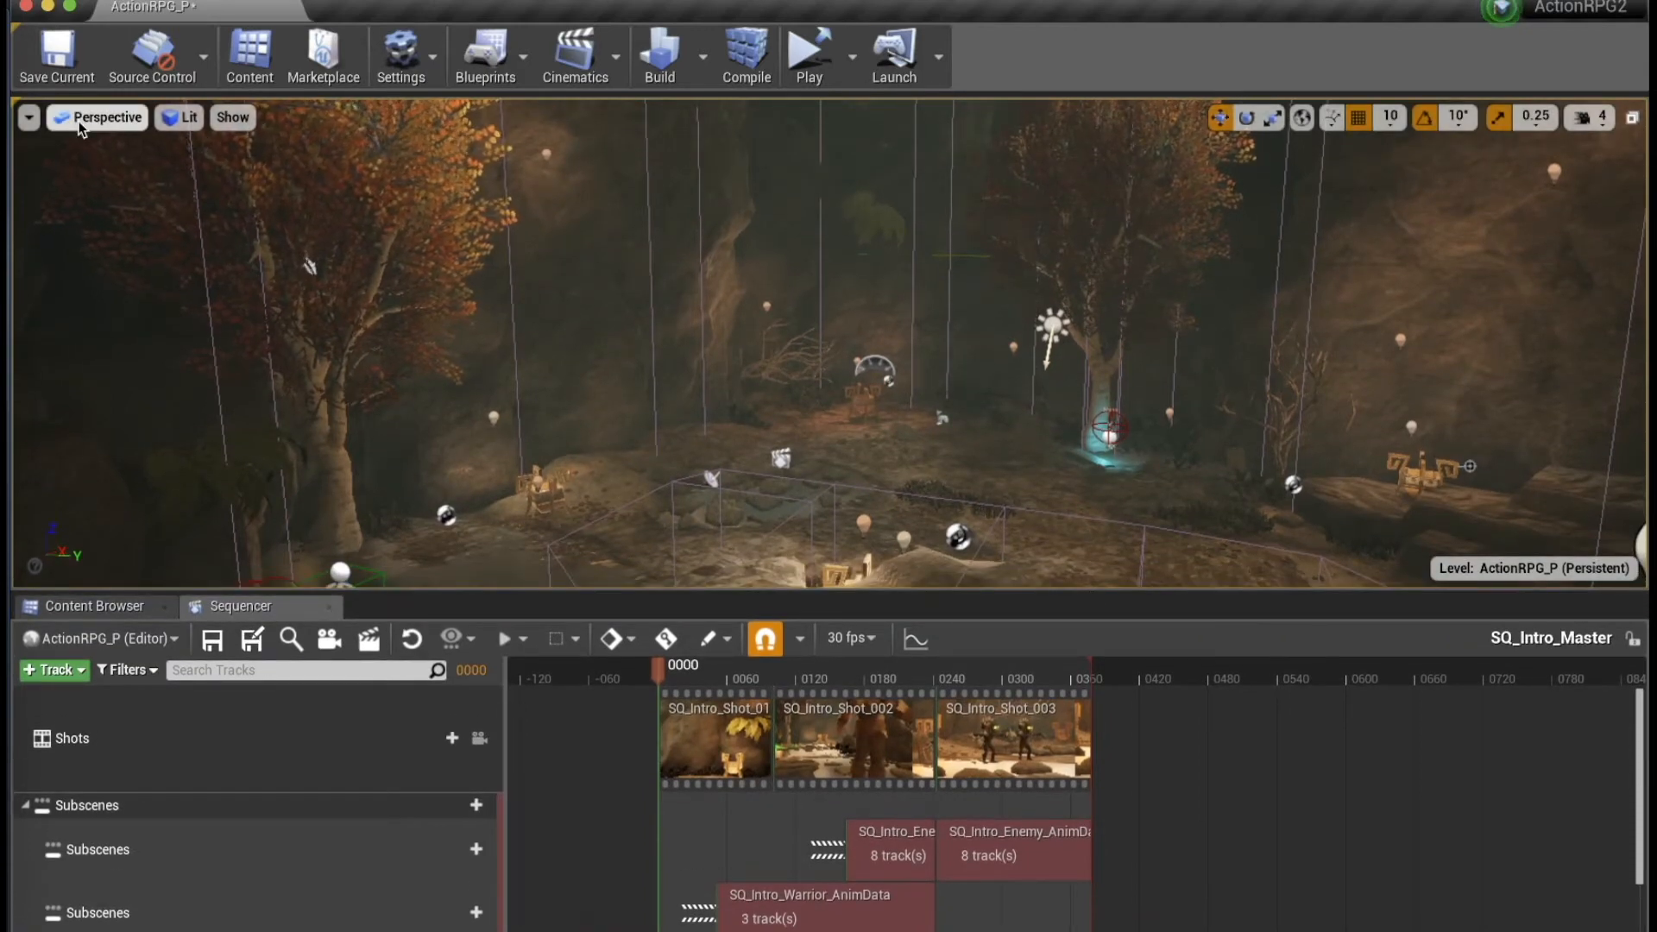
Switch the Perspective viewport to a Cinematic Viewport previewing the first shot.
left_click(107, 117)
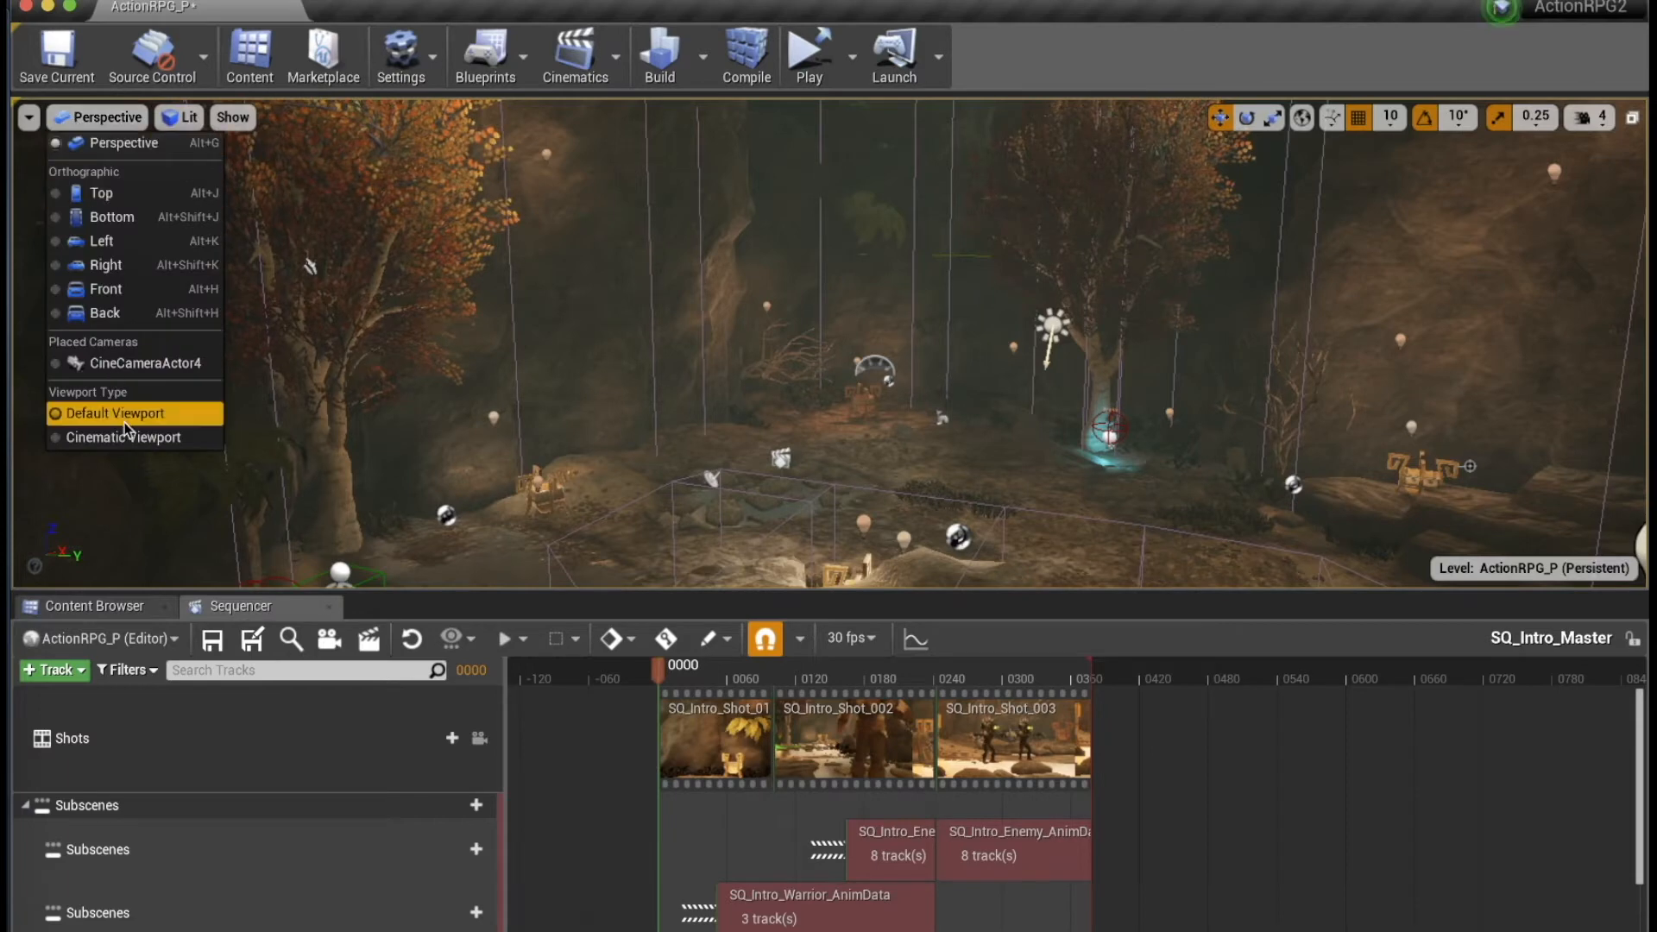
left_click(123, 437)
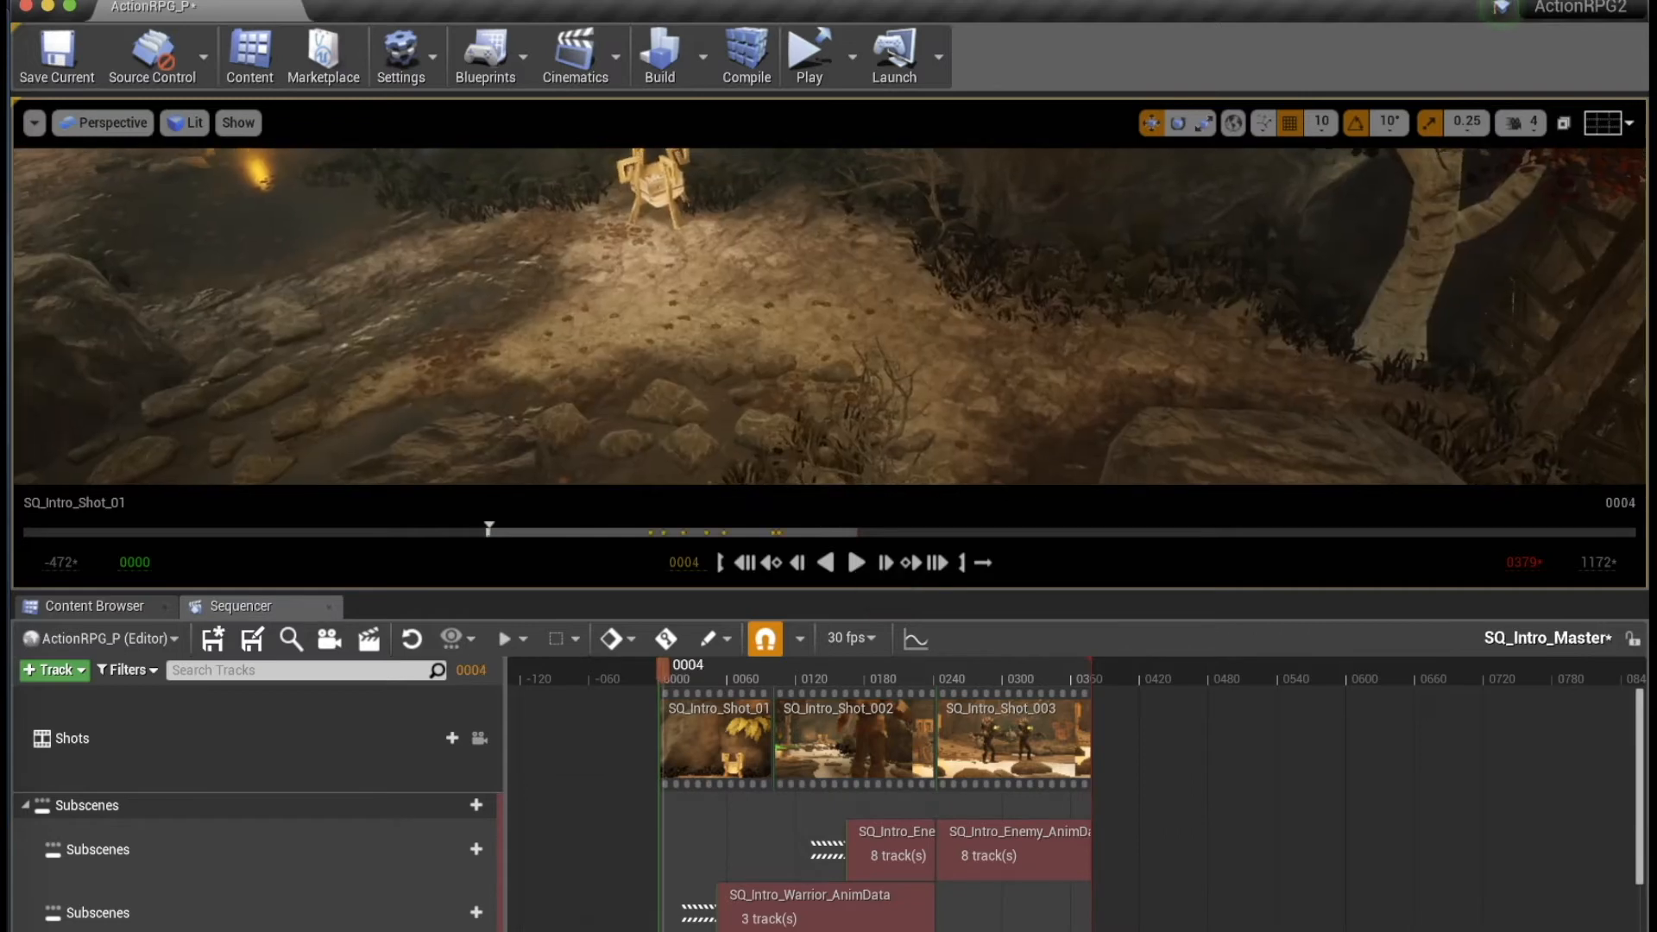
Play SQ_Intro_Master through to its final frame 0379.
left_click(856, 563)
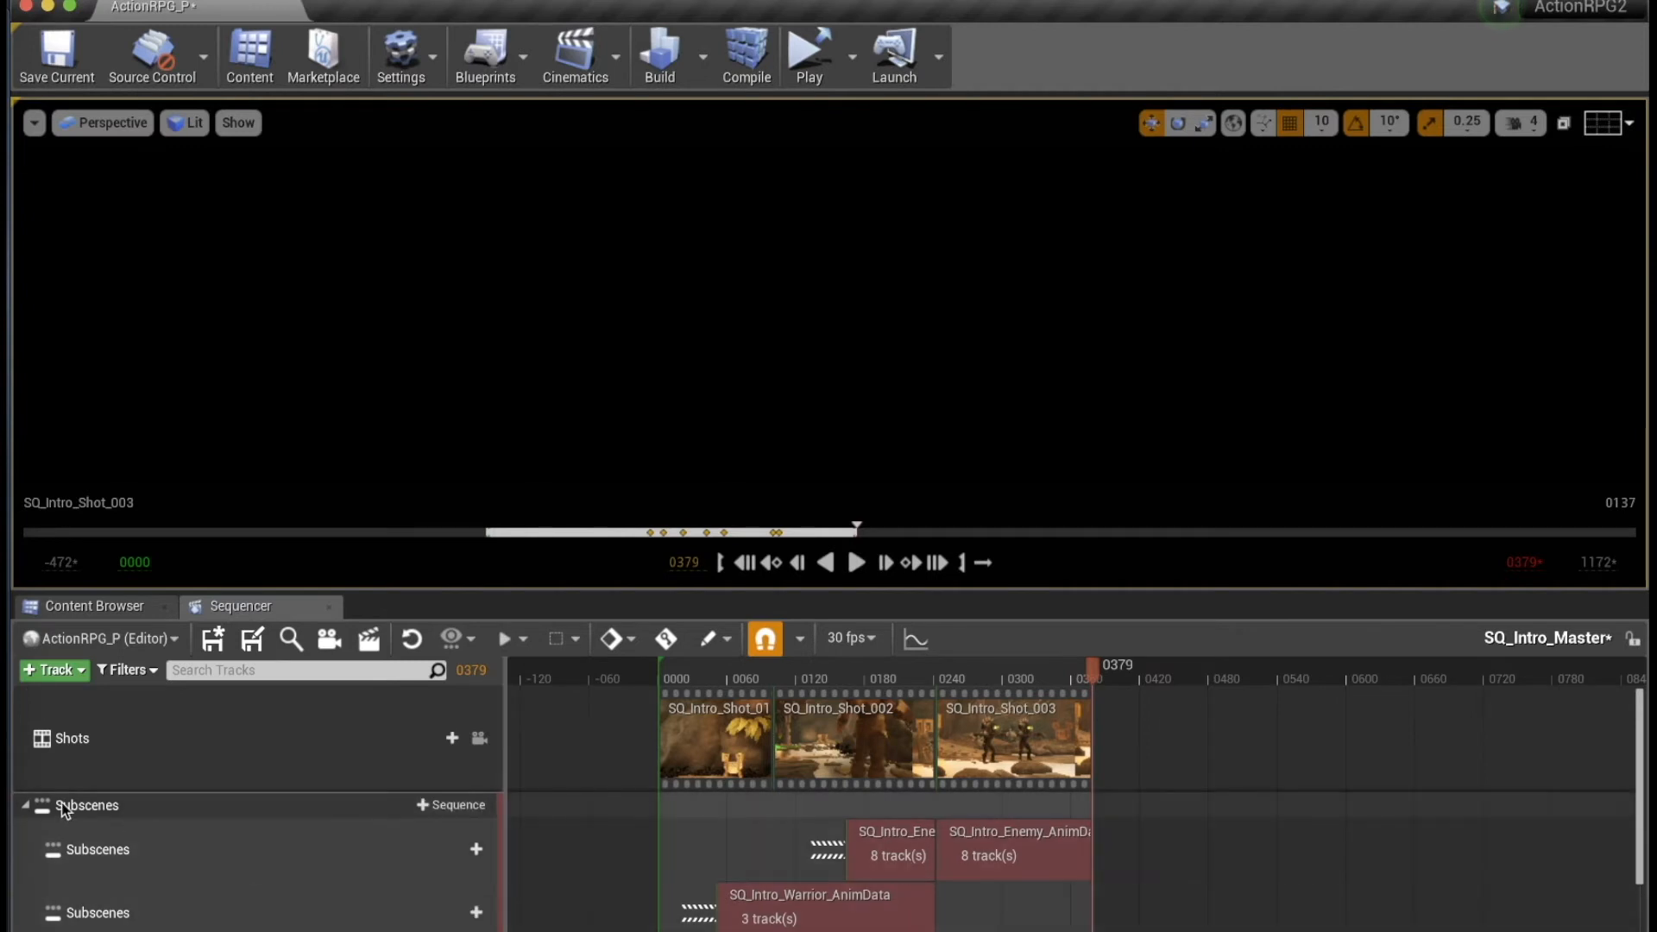
Collapse the Subscenes tracks and add a new master Audio Track.
left_click(656, 676)
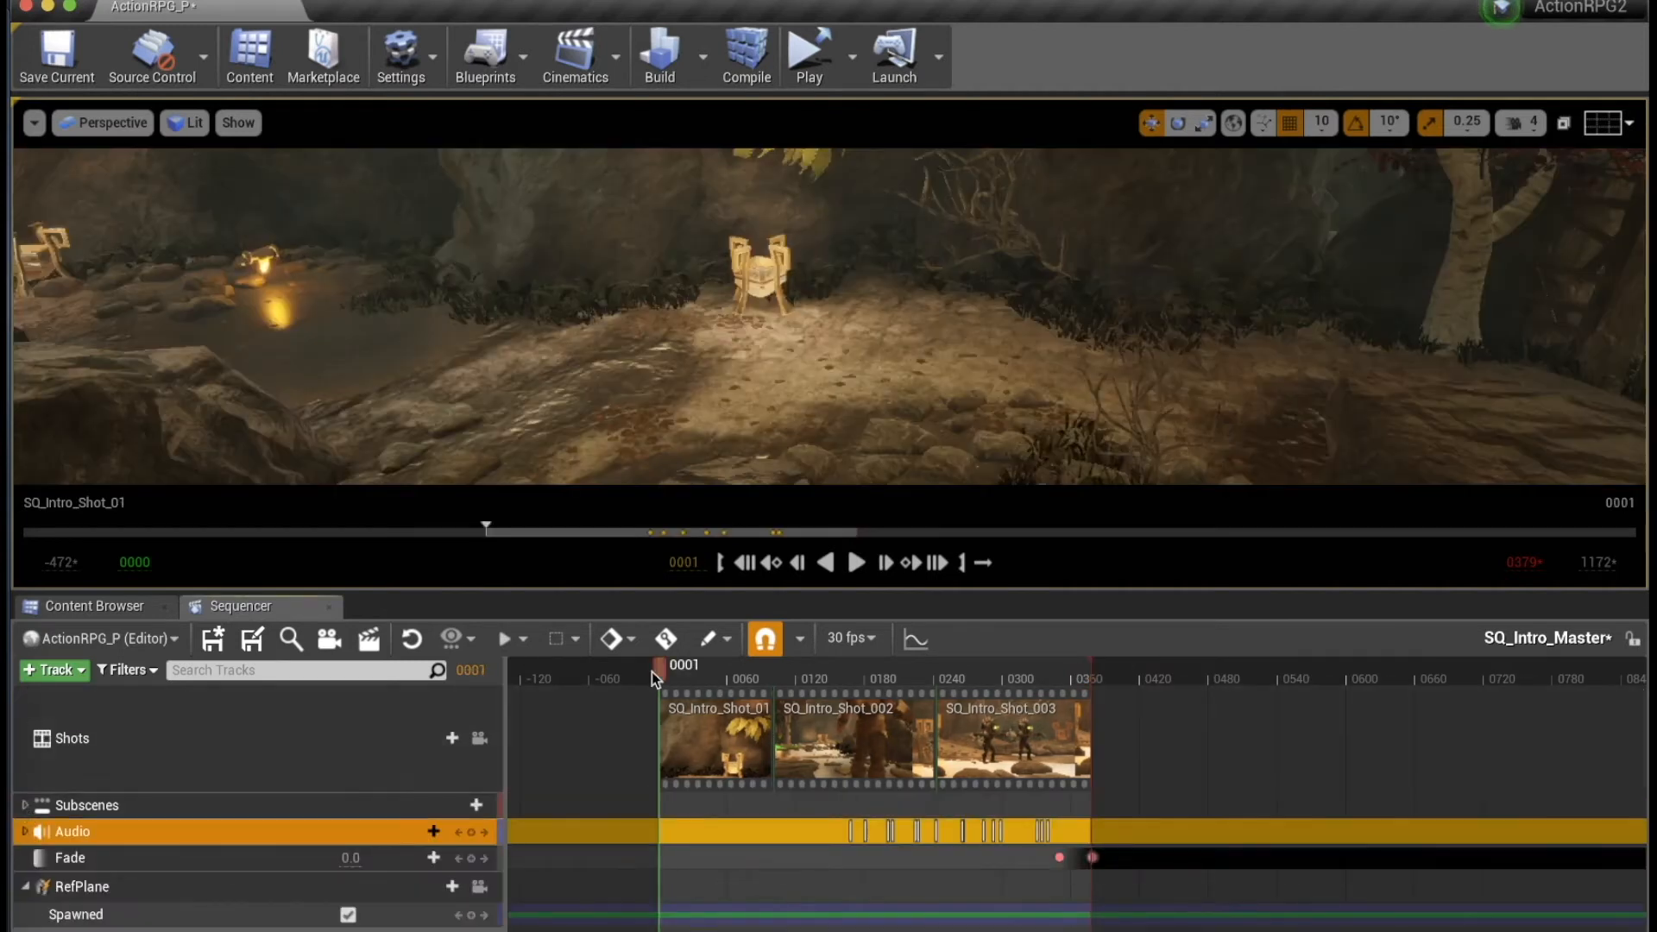
mouse_move(657, 677)
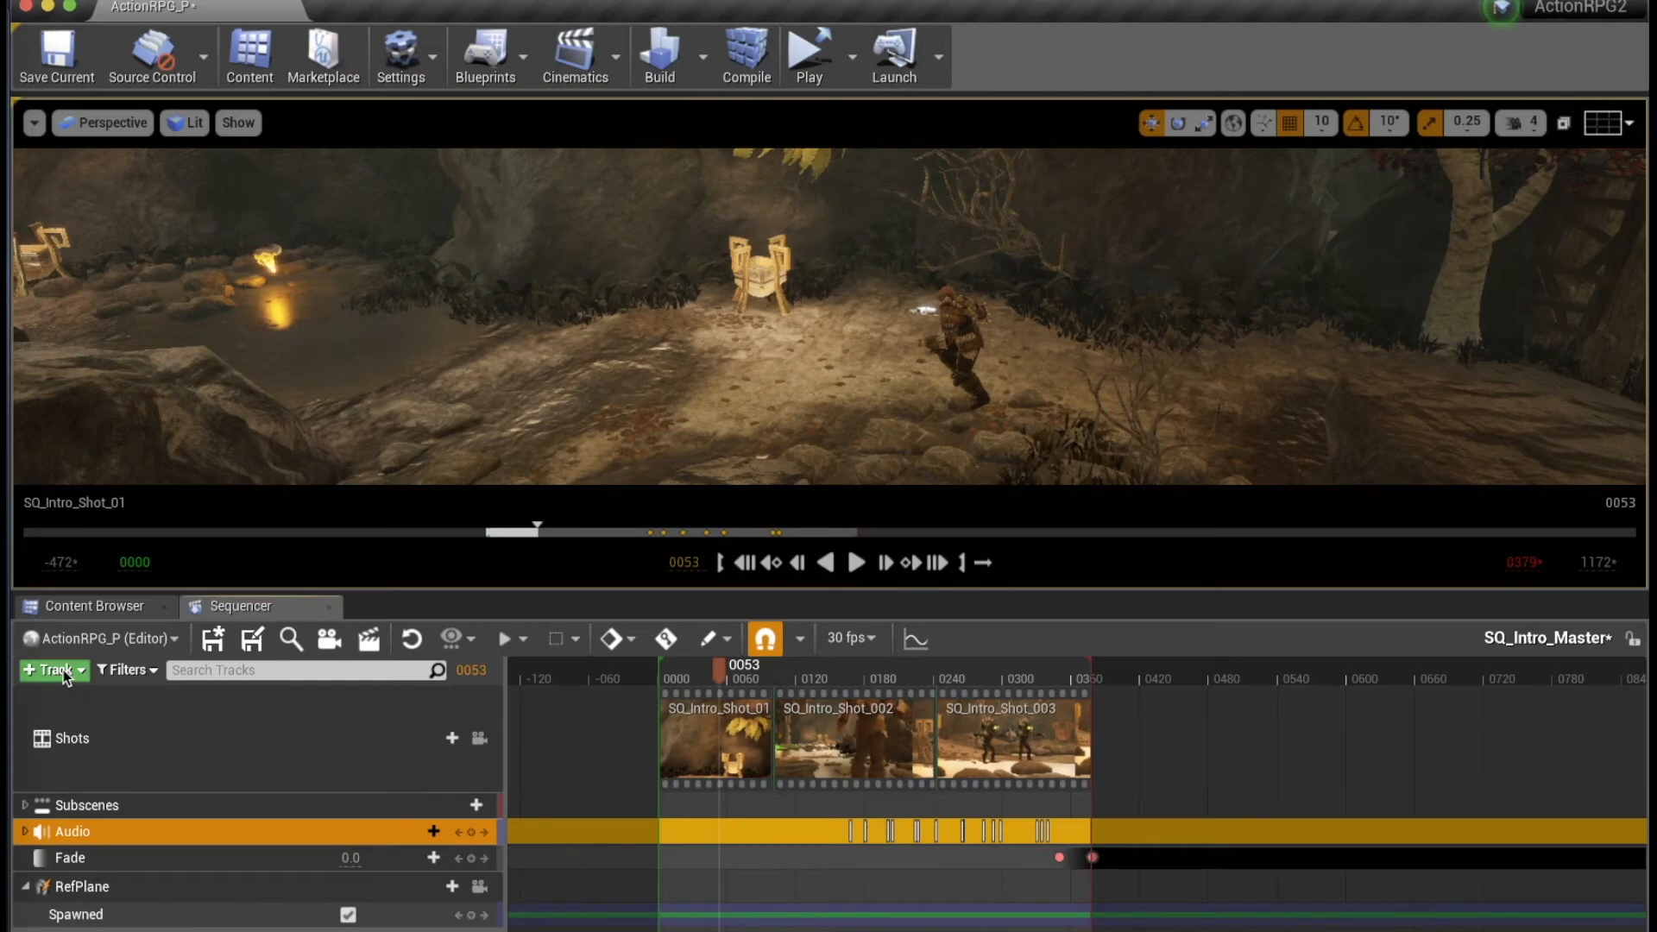
left_click(49, 670)
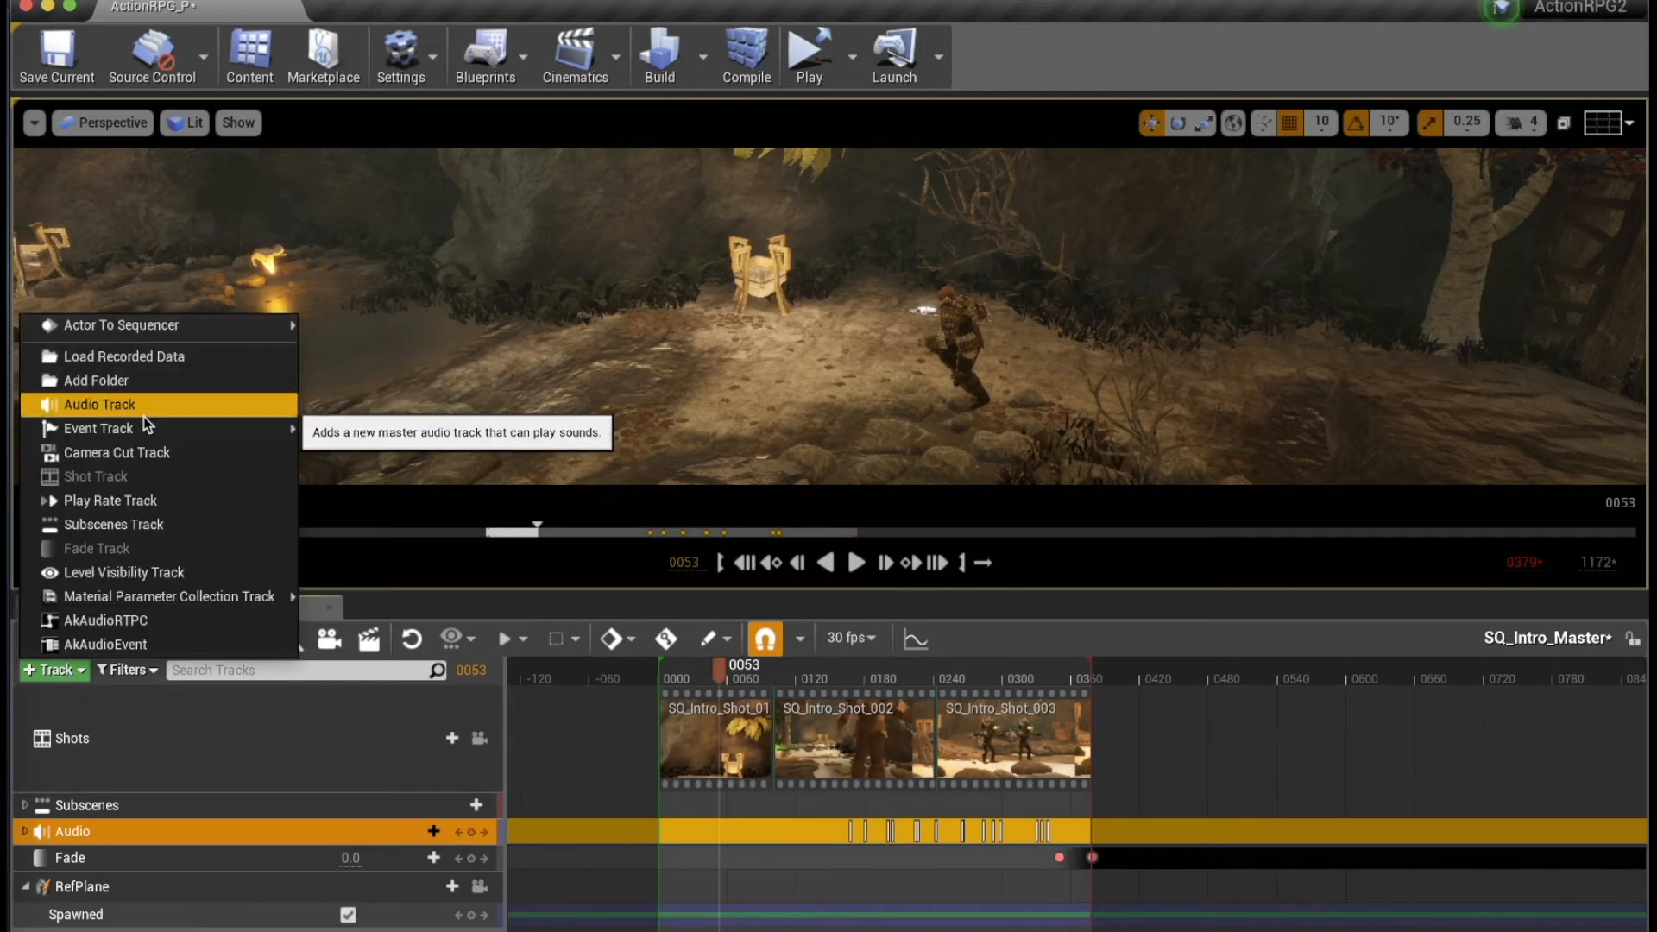
left_click(100, 403)
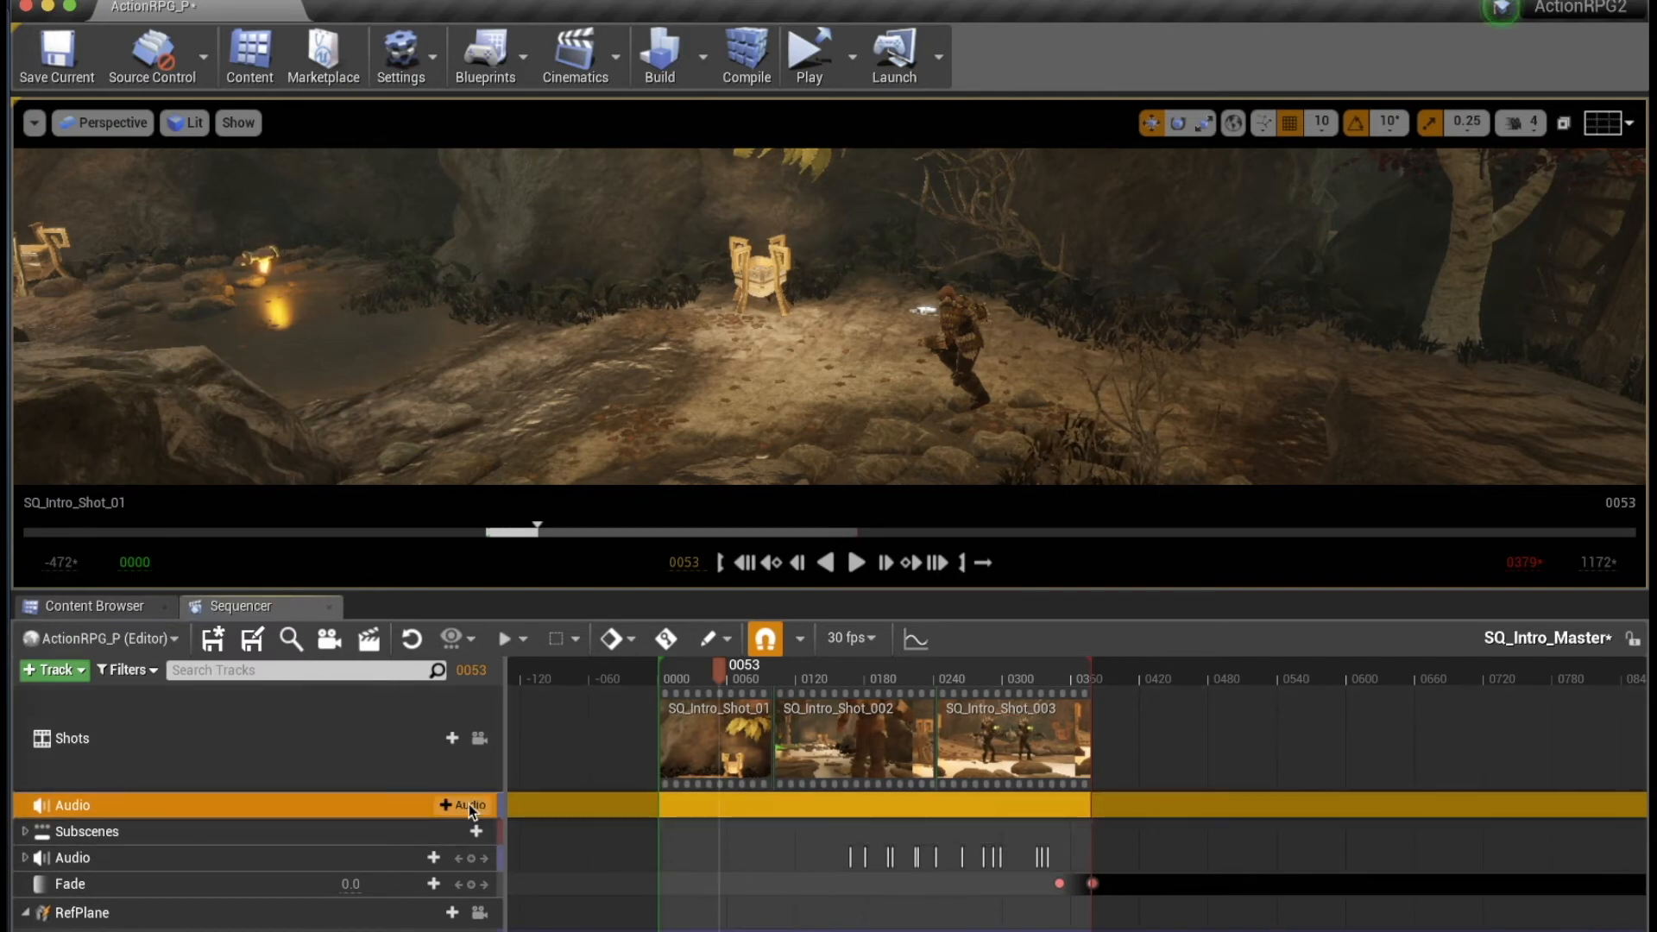
Search the audio track's sound picker for 'foot' to list footstep assets.
left_click(463, 806)
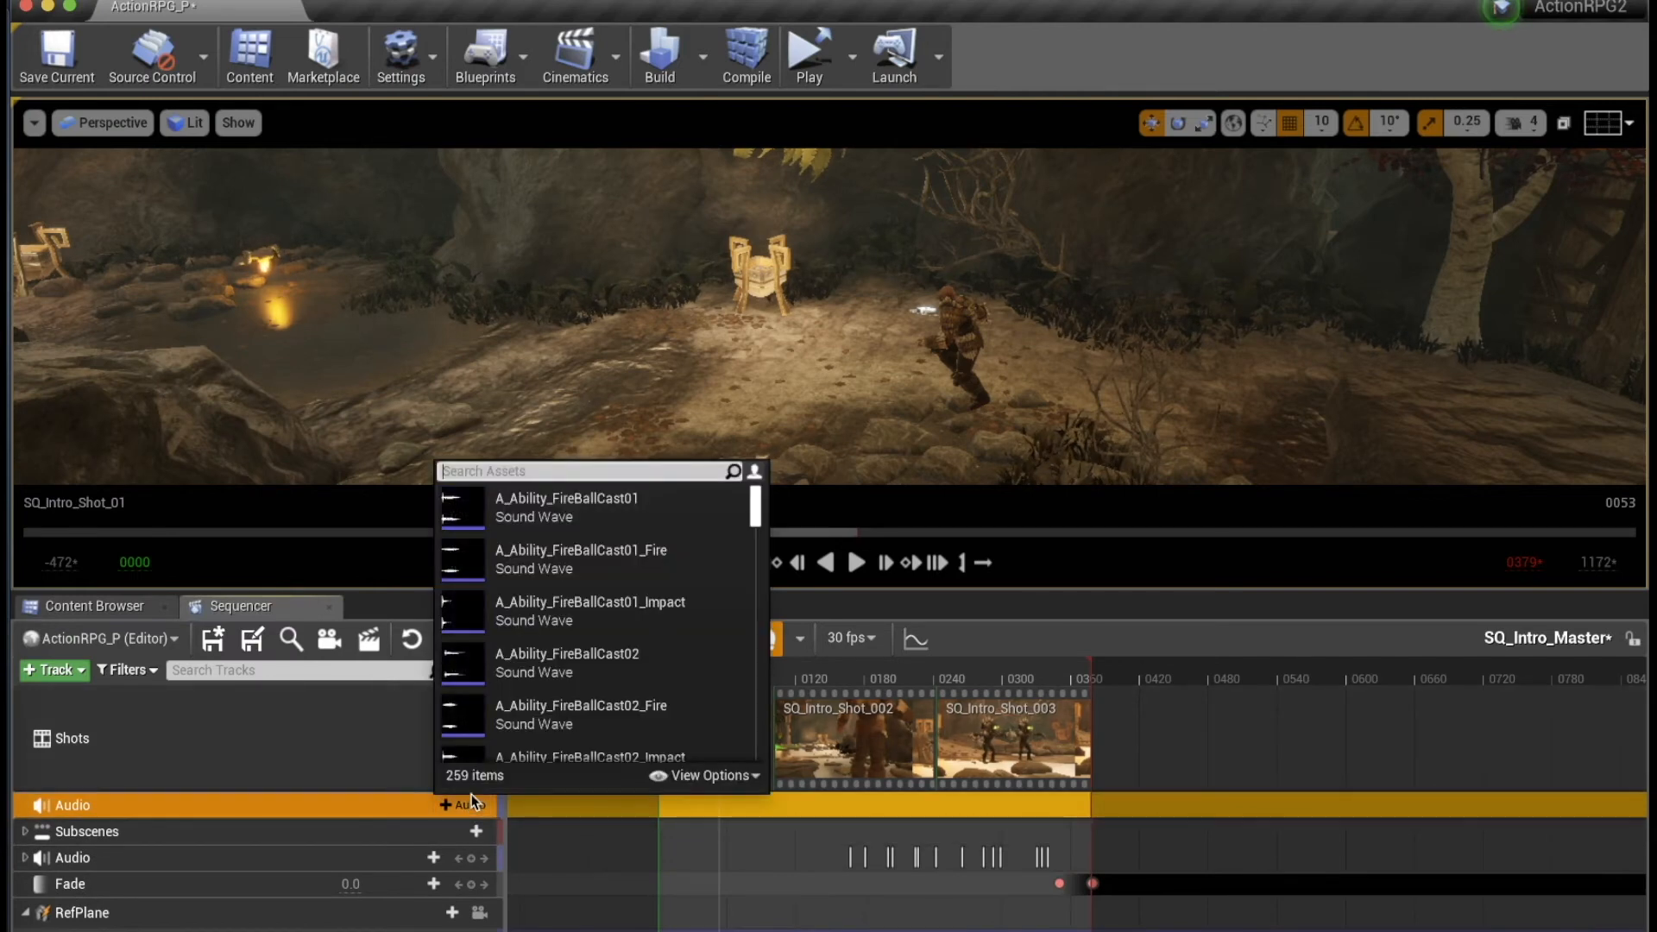
type("foot")
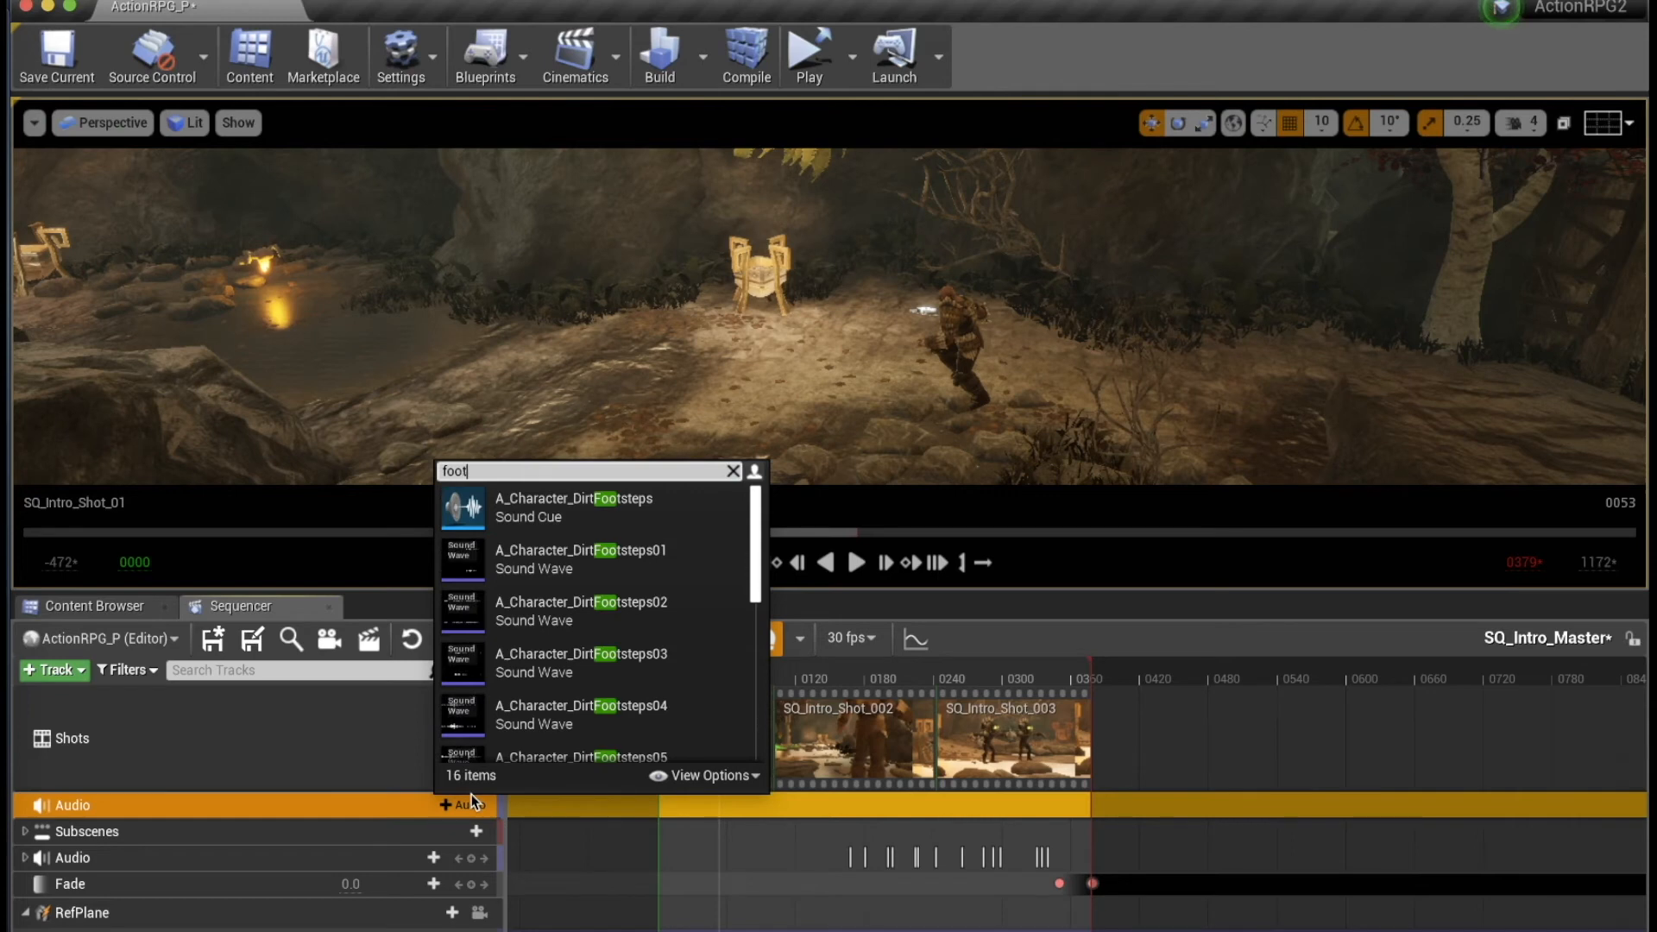